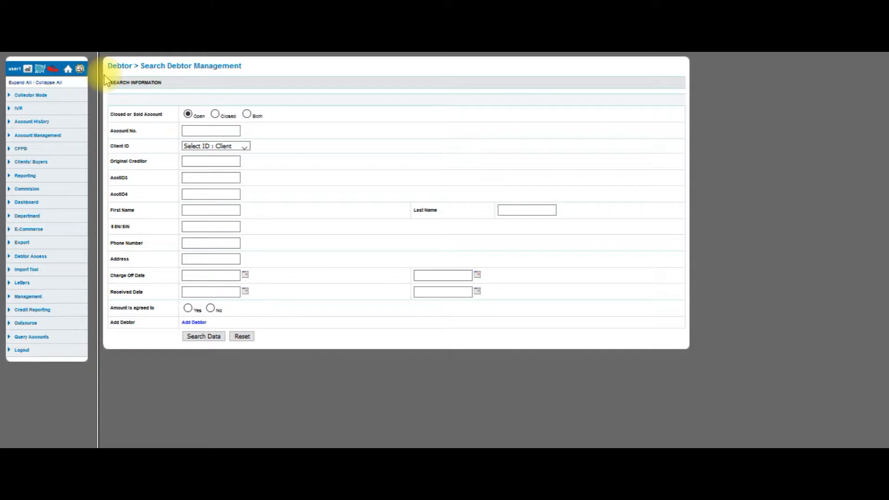
# Expand Department to list View Department, Remote Office and Manage Menu.
pyautogui.click(210, 130)
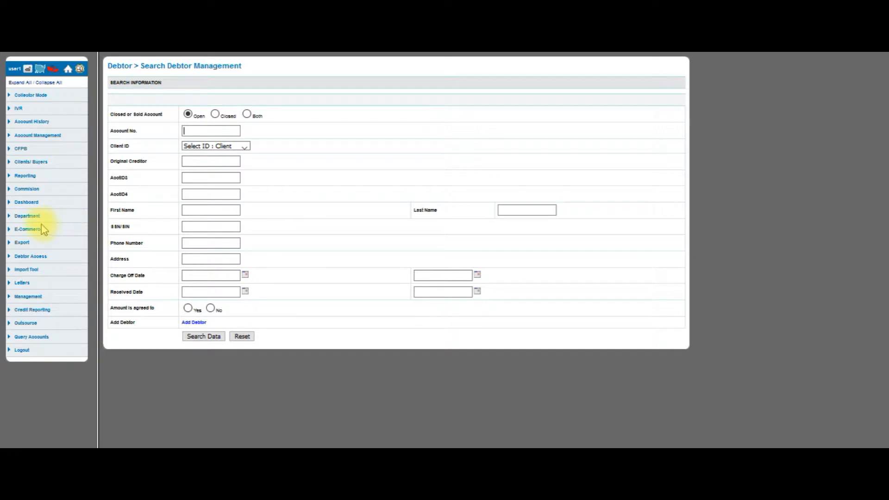
pyautogui.click(27, 214)
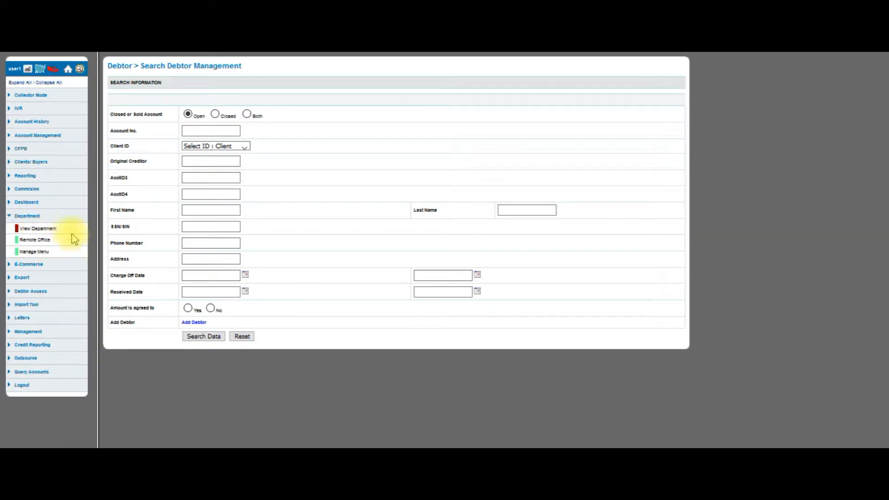
pyautogui.moveTo(67, 263)
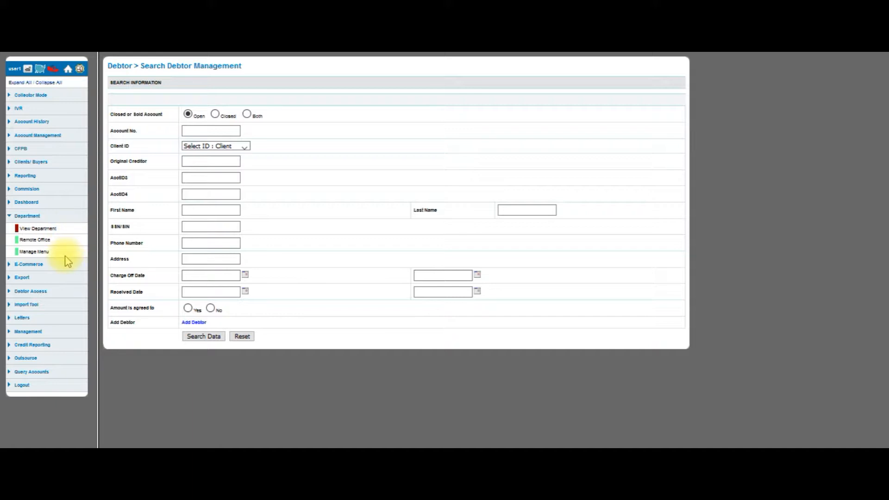
pyautogui.moveTo(76, 244)
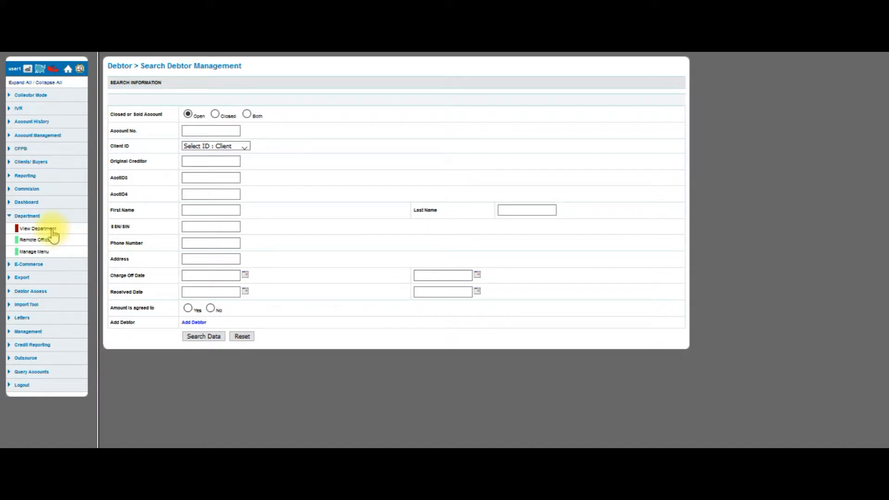
# Show the Department Management table with all five departments and managers.
pyautogui.click(33, 228)
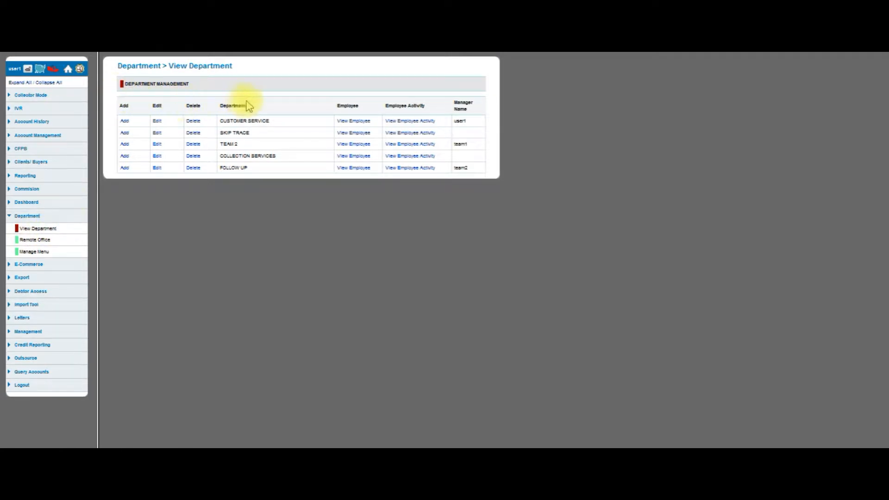
pyautogui.moveTo(285, 138)
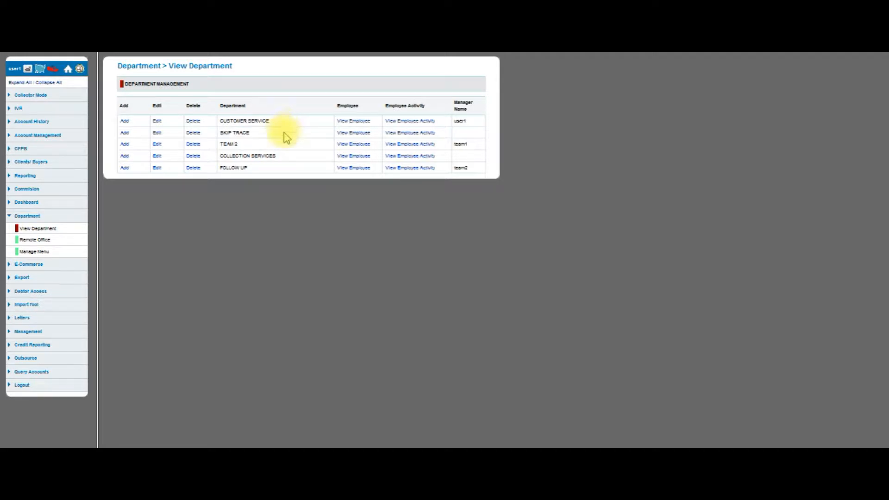
pyautogui.moveTo(293, 163)
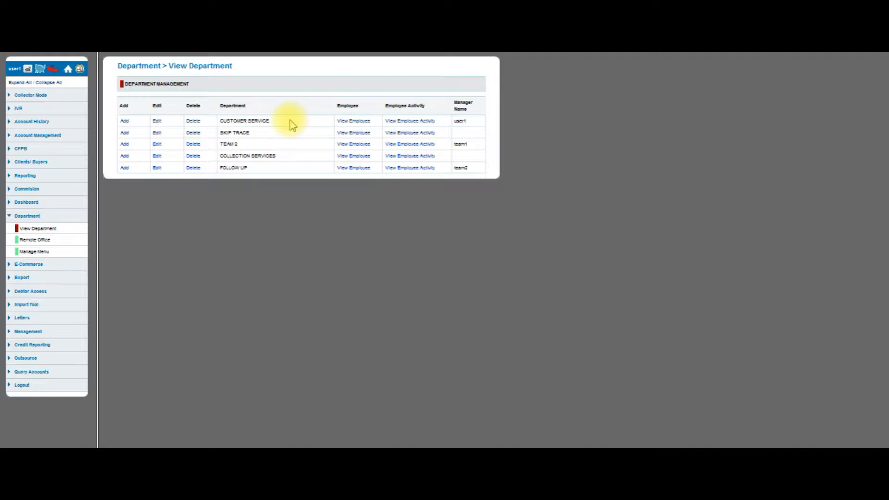
pyautogui.moveTo(289, 125)
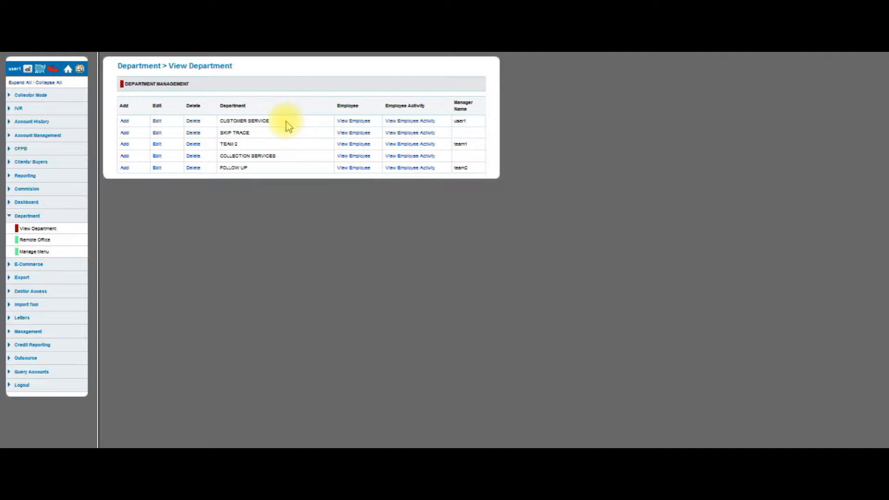
pyautogui.moveTo(324, 119)
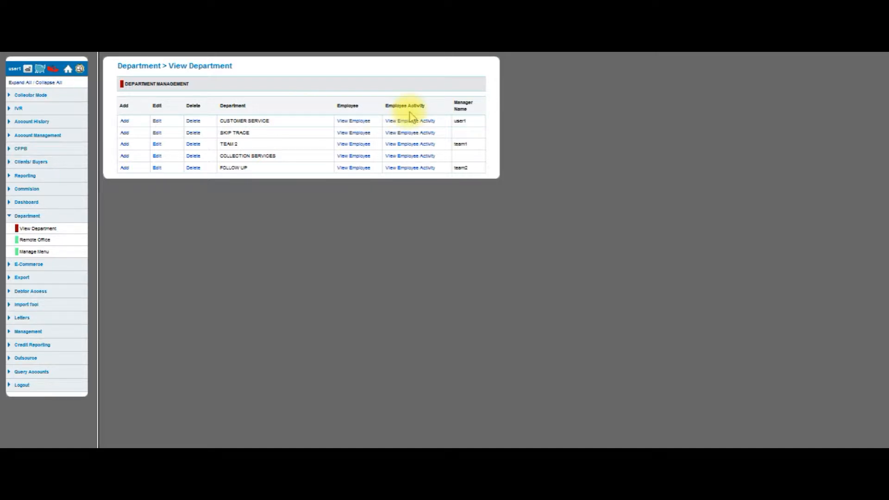
pyautogui.moveTo(477, 126)
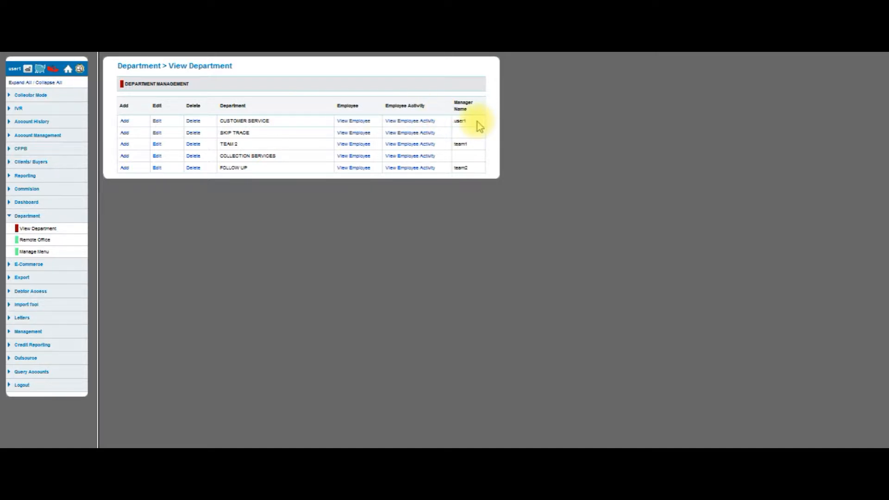
pyautogui.moveTo(478, 126)
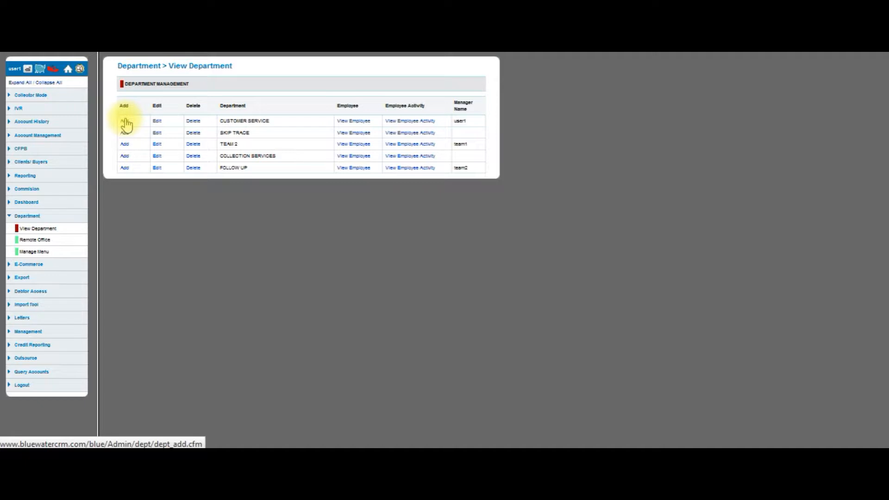
# Create a department named 'Night Collections' and submit it.
pyautogui.click(125, 120)
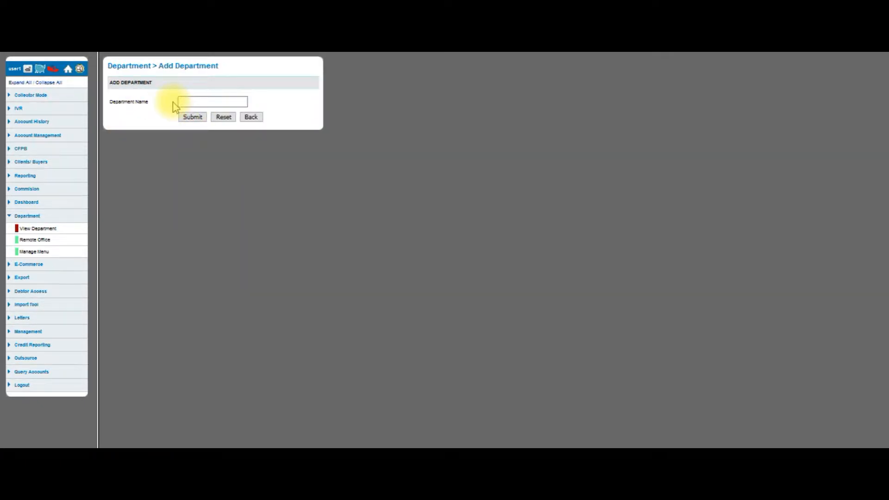
pyautogui.write('Nigh')
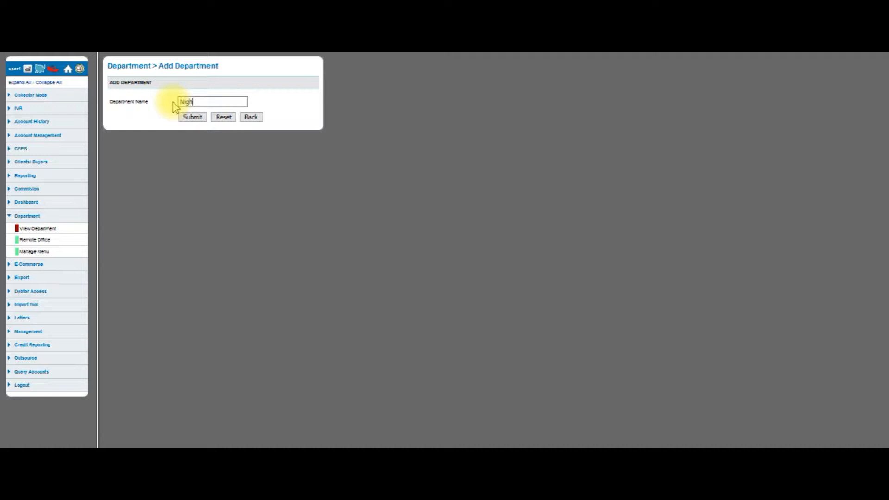
pyautogui.write('t Collections')
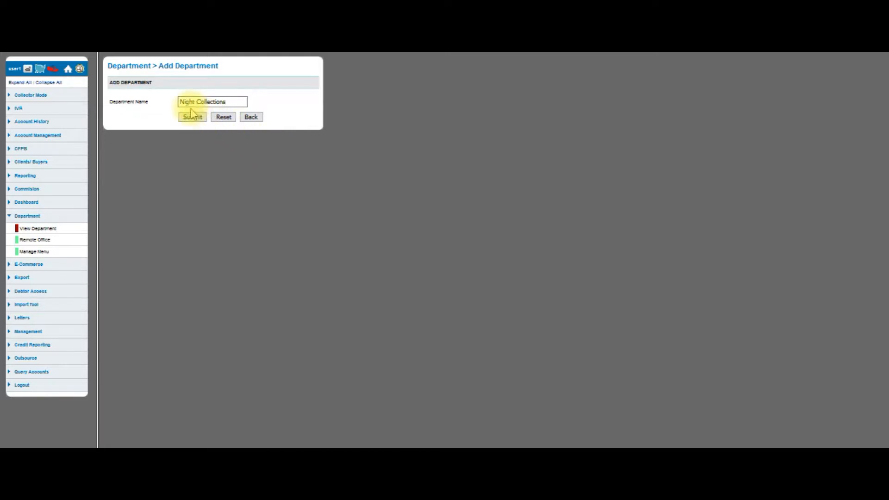
pyautogui.click(192, 117)
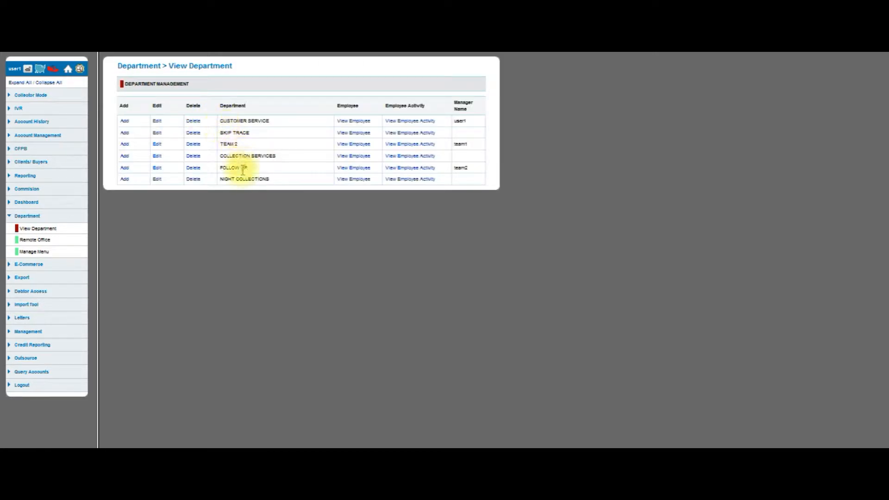
pyautogui.moveTo(277, 181)
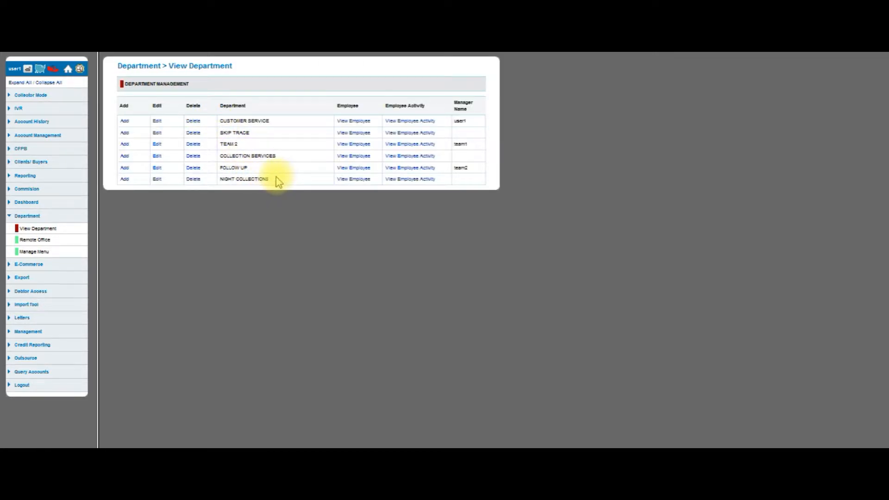
pyautogui.moveTo(320, 206)
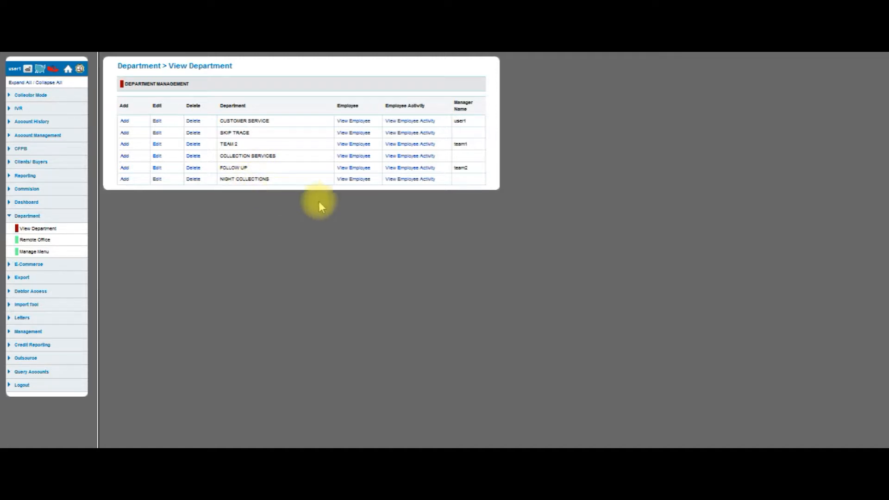
pyautogui.moveTo(153, 194)
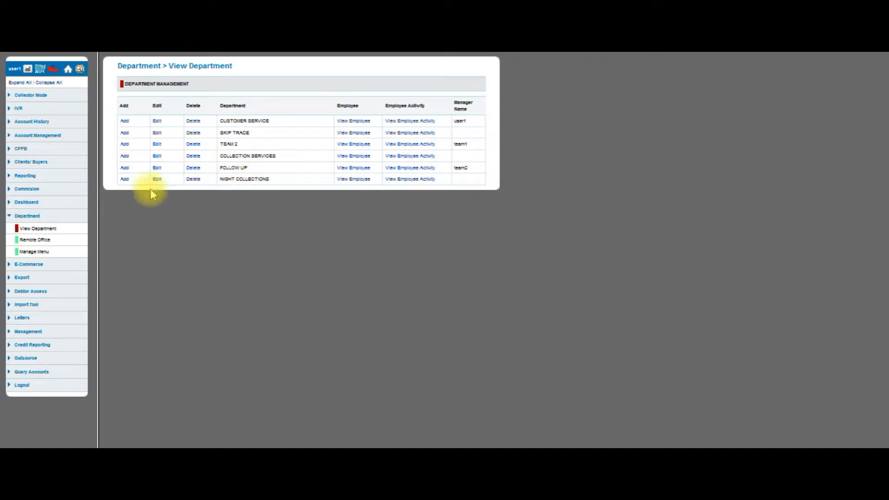
# Assign team1 as manager of Night Collections and confirm the update.
pyautogui.click(157, 178)
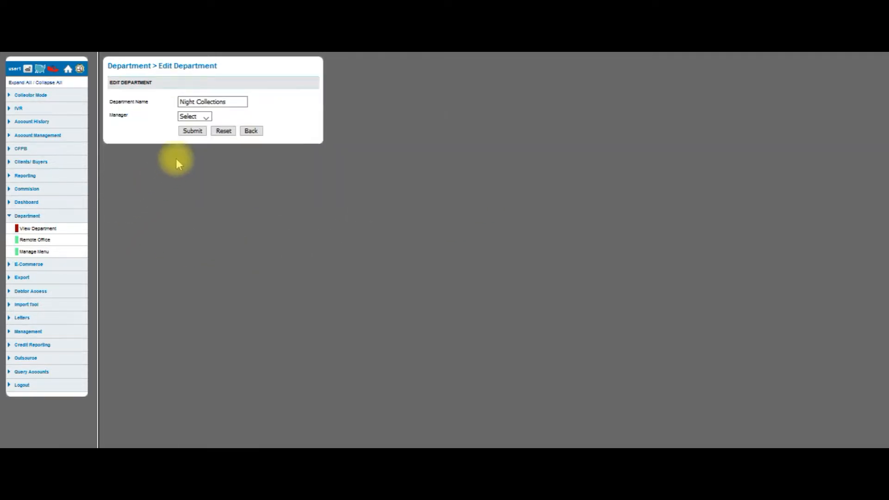
pyautogui.click(206, 116)
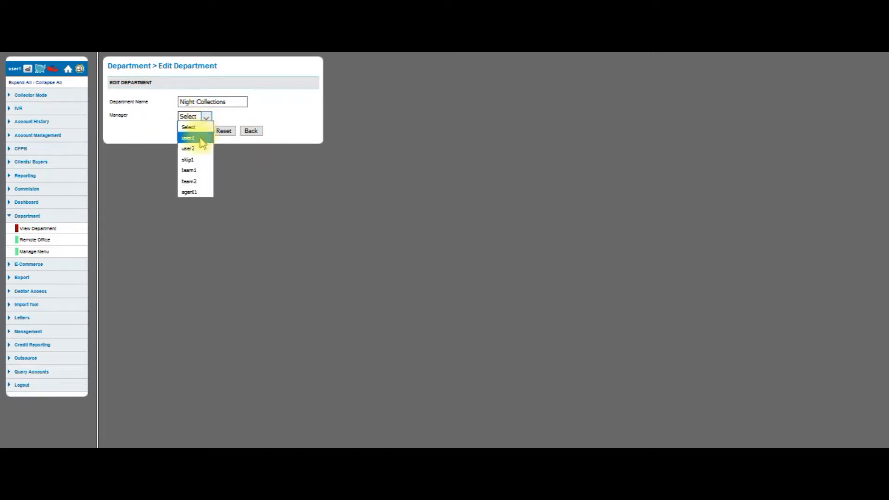
pyautogui.moveTo(189, 170)
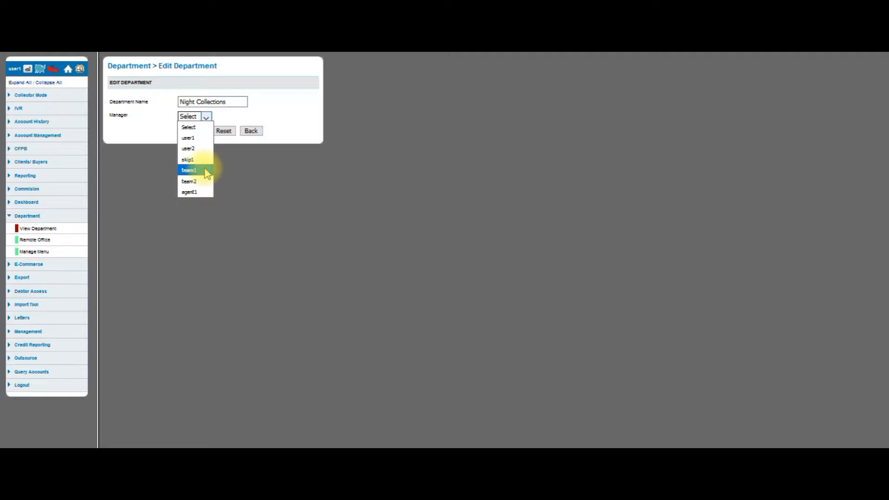
pyautogui.click(189, 170)
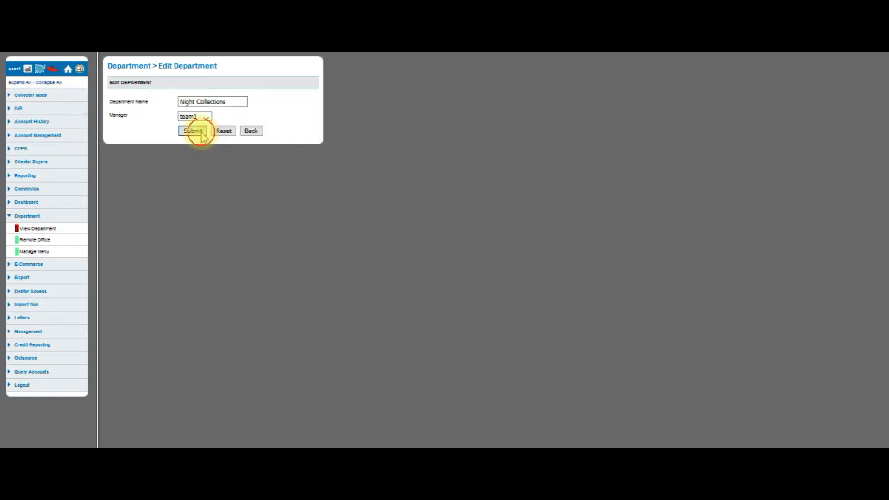
pyautogui.click(191, 131)
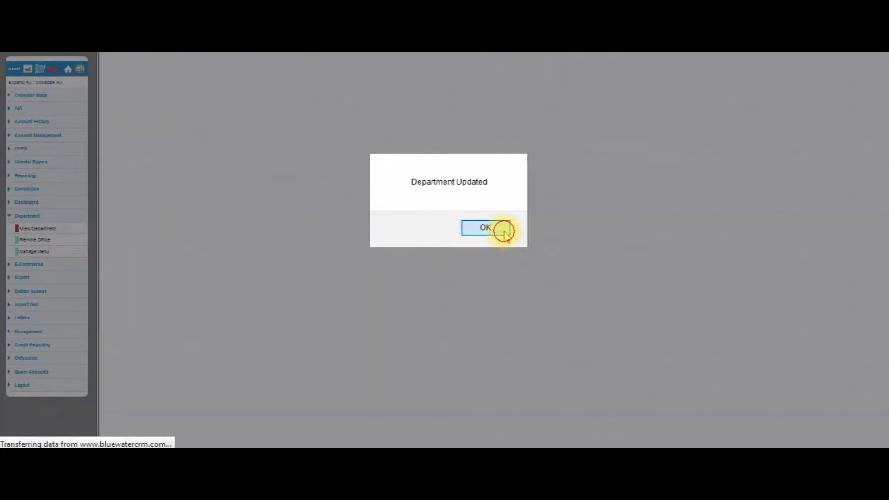
pyautogui.click(484, 228)
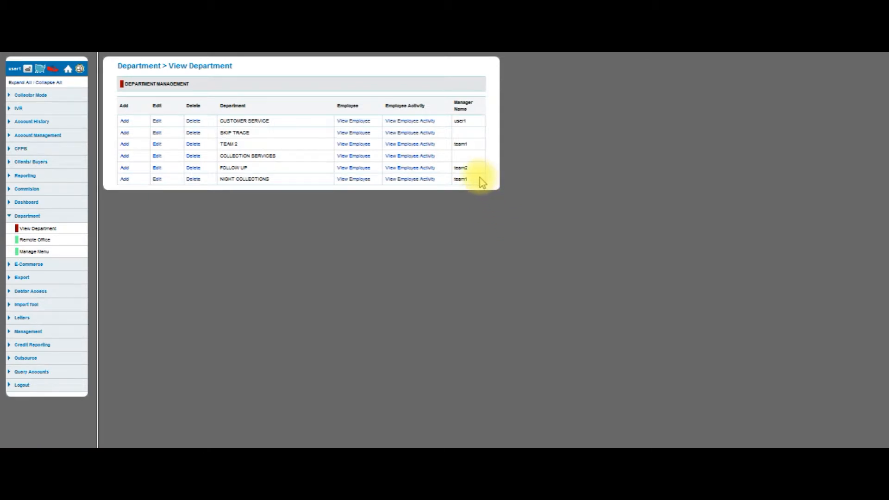
pyautogui.moveTo(291, 181)
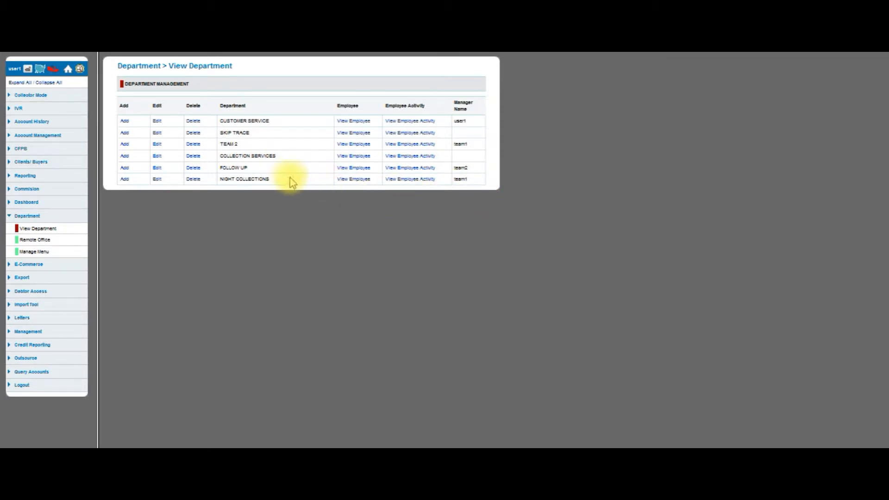
pyautogui.moveTo(285, 176)
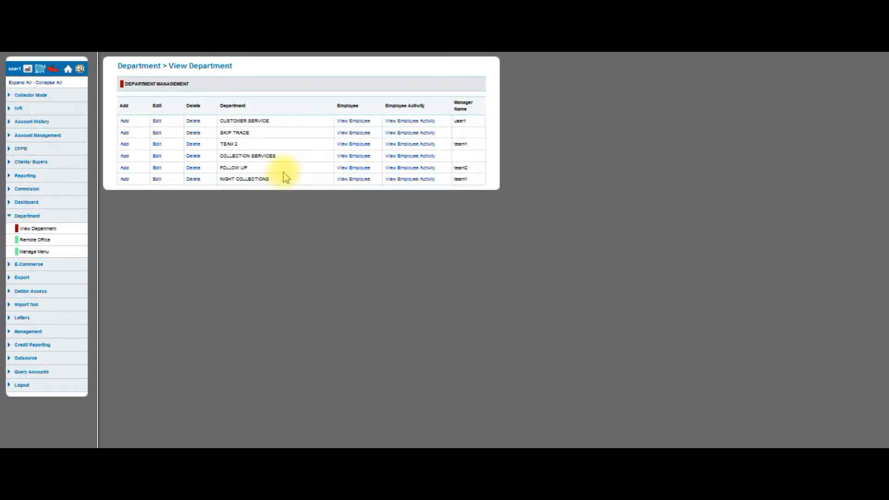
pyautogui.moveTo(287, 124)
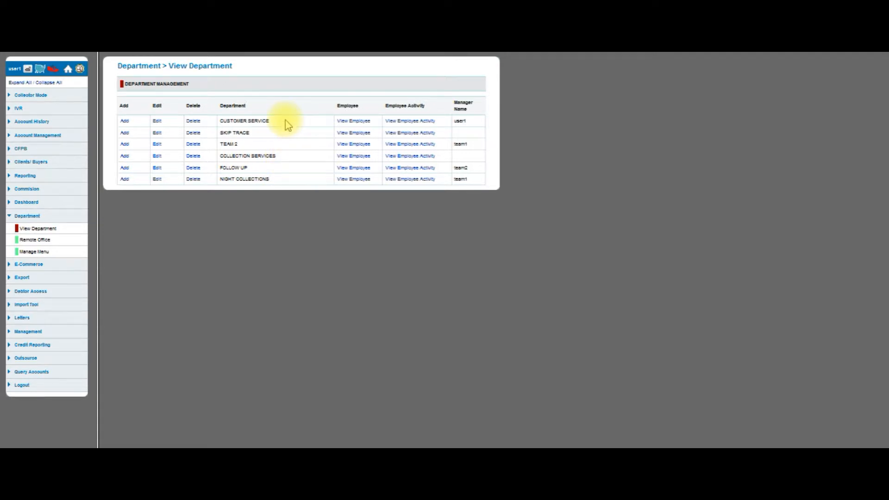
pyautogui.moveTo(351, 122)
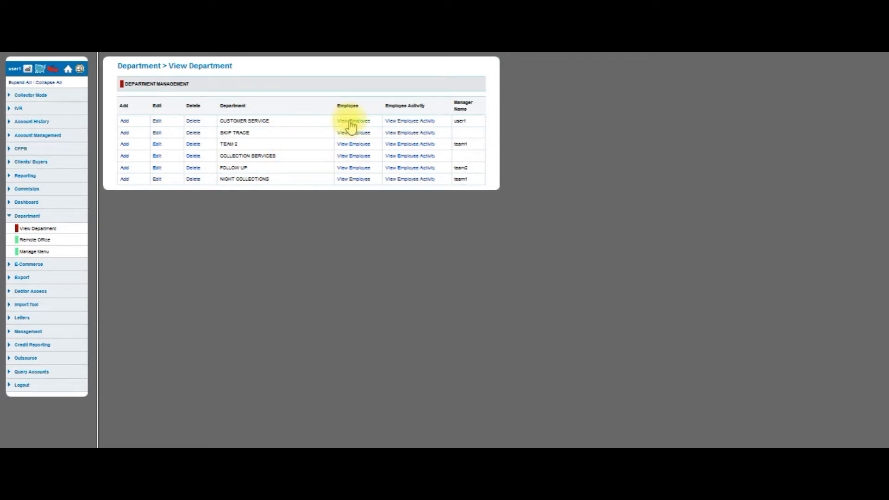
pyautogui.click(350, 120)
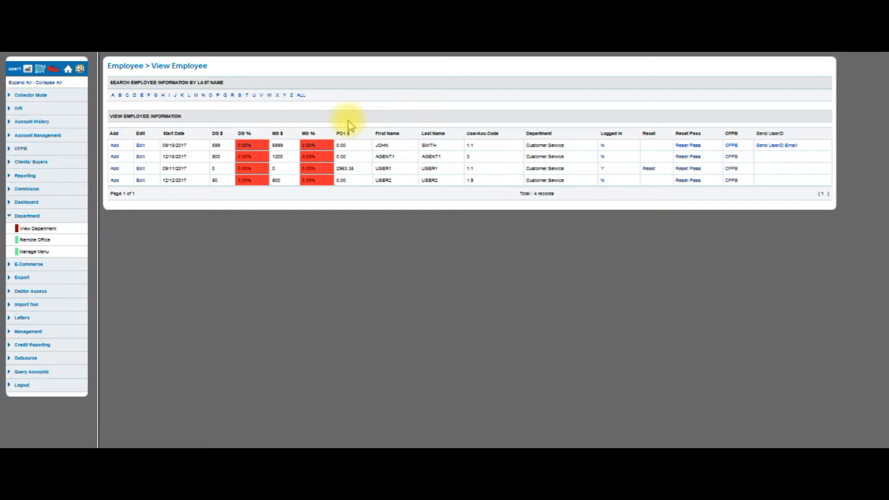
pyautogui.moveTo(401, 153)
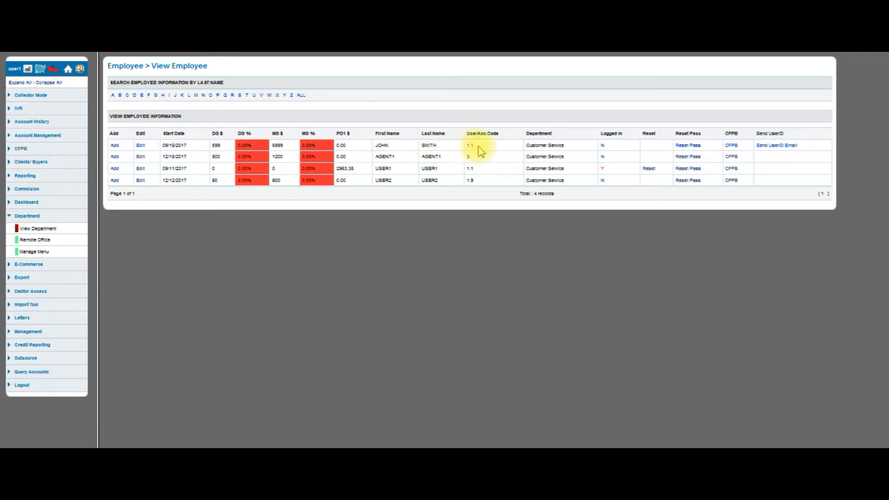
pyautogui.moveTo(492, 150)
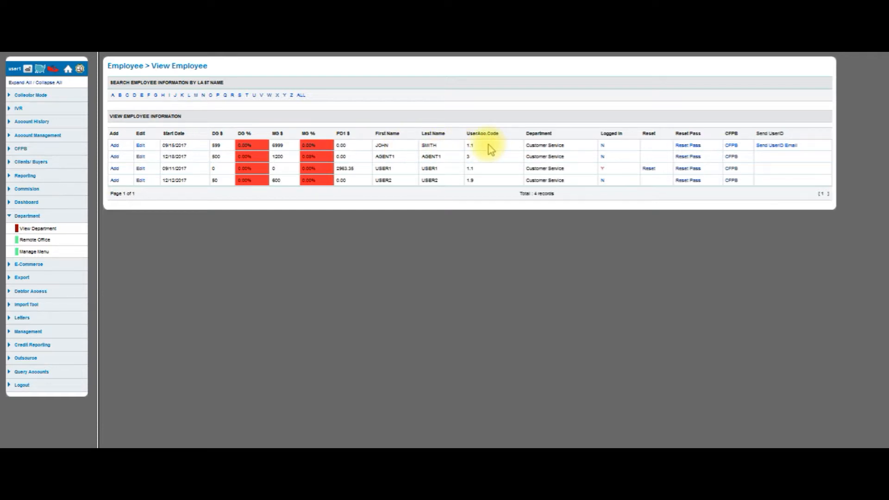
pyautogui.moveTo(490, 149)
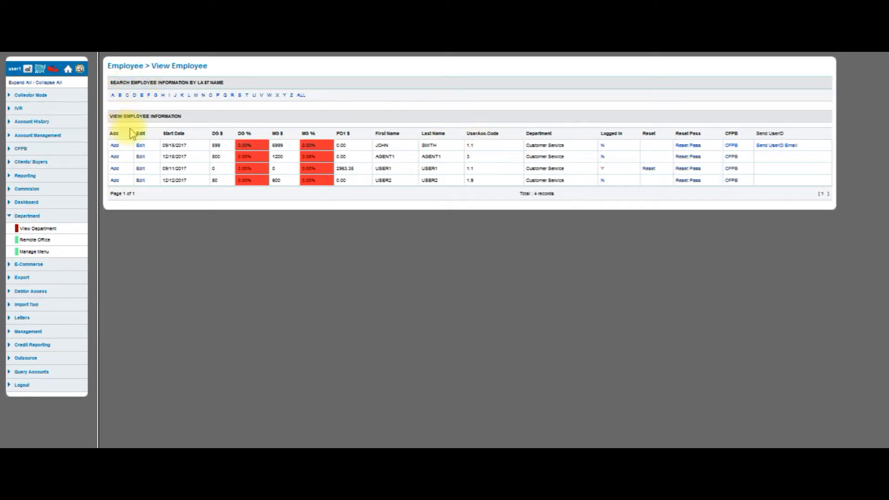
pyautogui.moveTo(193, 135)
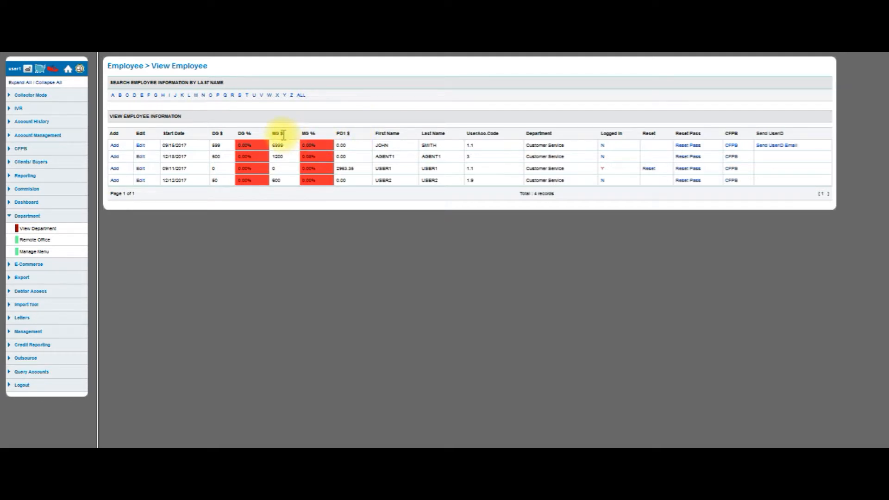
pyautogui.moveTo(356, 139)
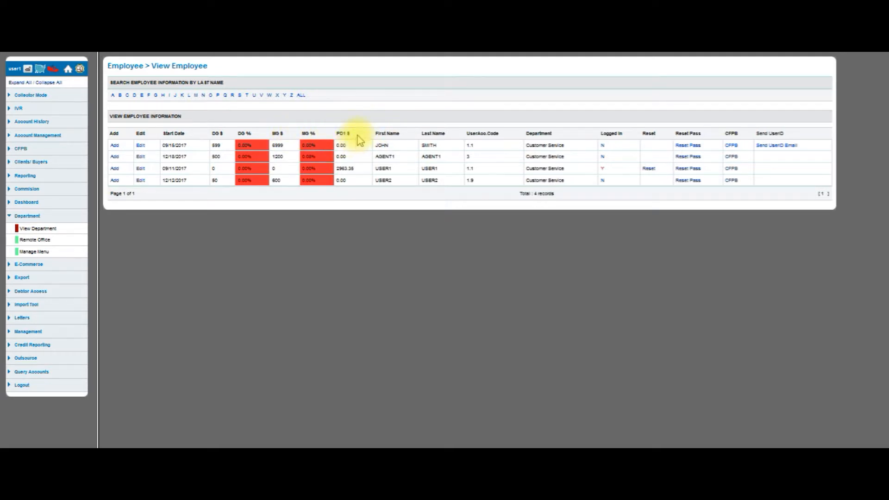
pyautogui.moveTo(402, 138)
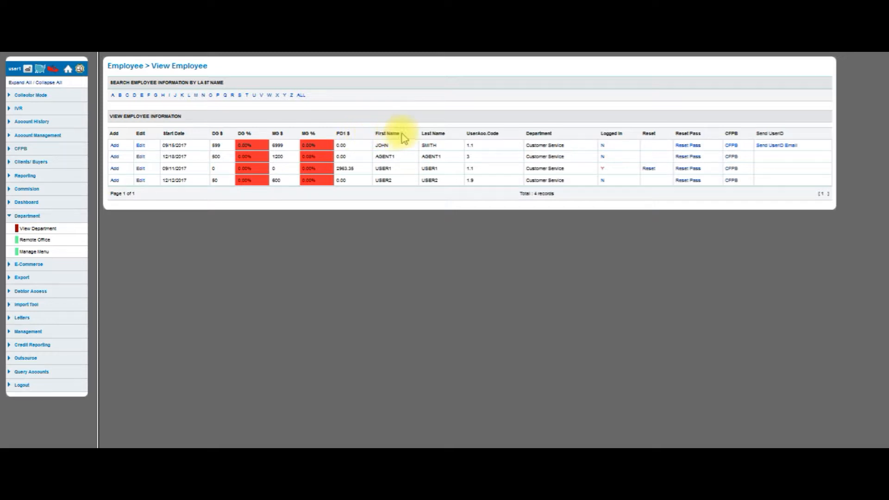
pyautogui.moveTo(584, 150)
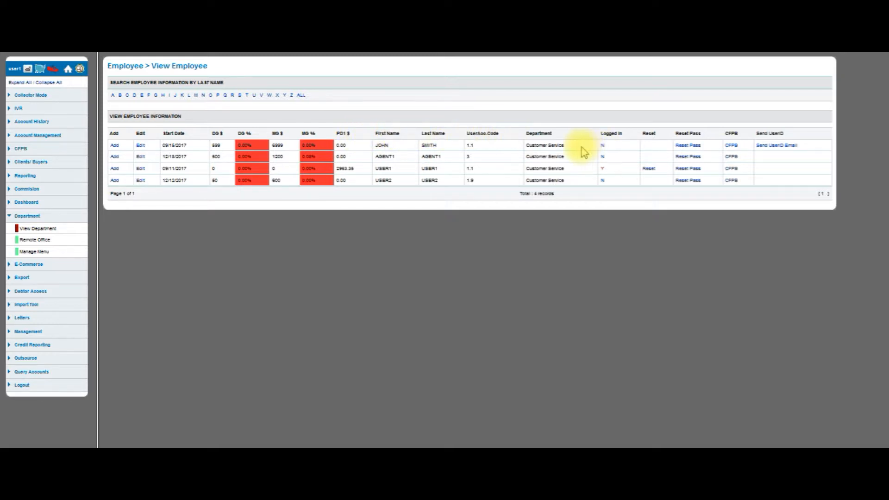
pyautogui.moveTo(572, 134)
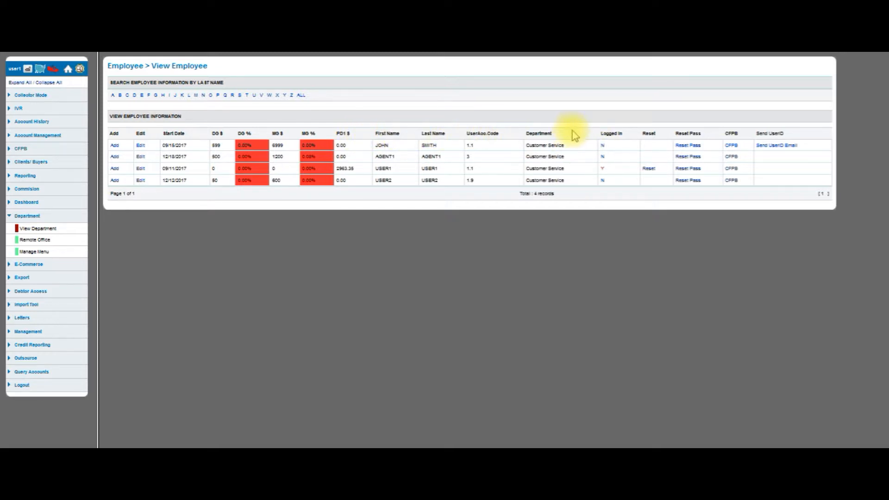
pyautogui.moveTo(582, 136)
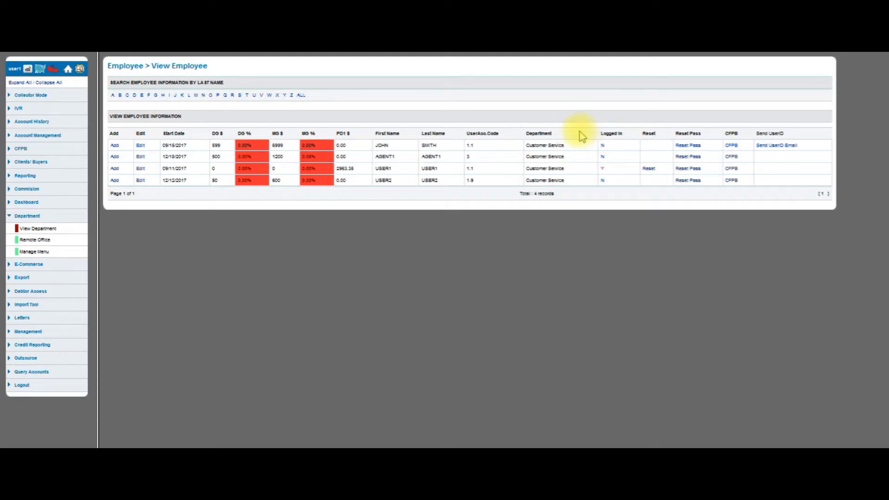
pyautogui.moveTo(622, 189)
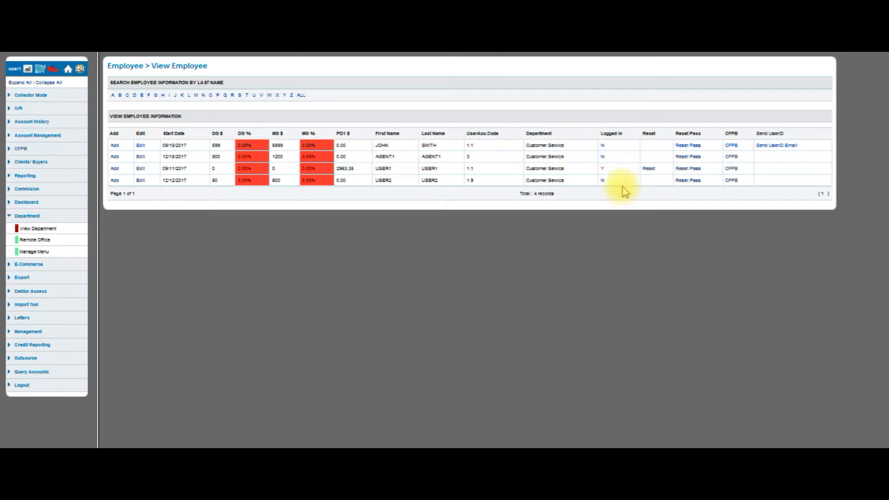
pyautogui.moveTo(630, 167)
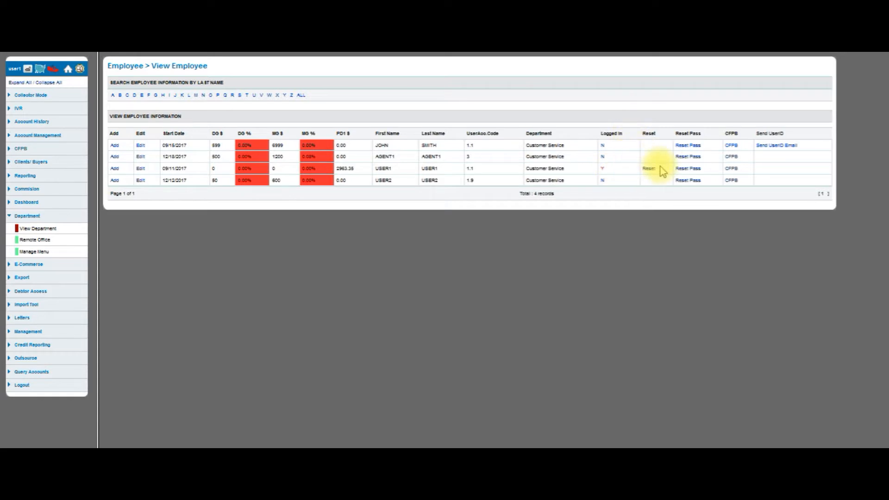
pyautogui.moveTo(663, 170)
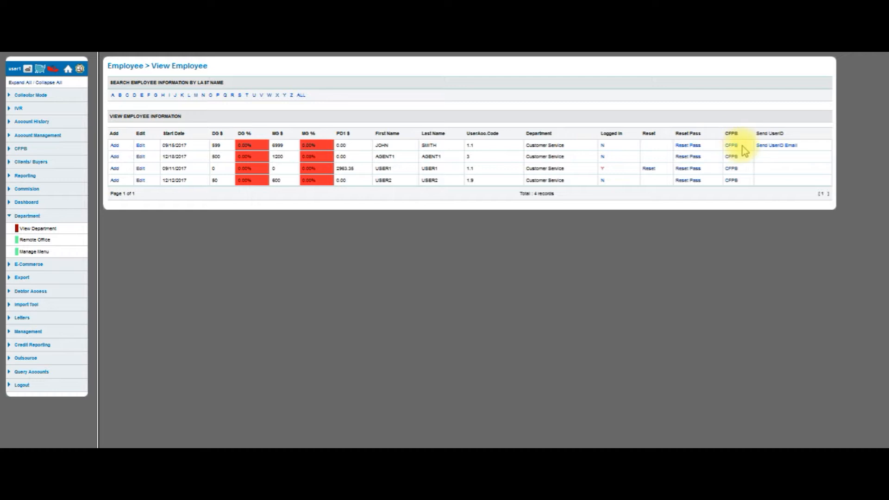
pyautogui.moveTo(772, 147)
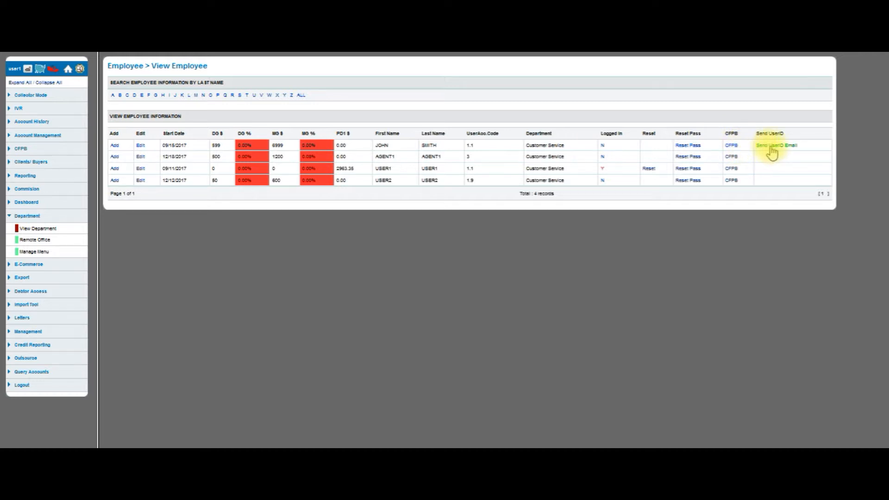
pyautogui.moveTo(813, 150)
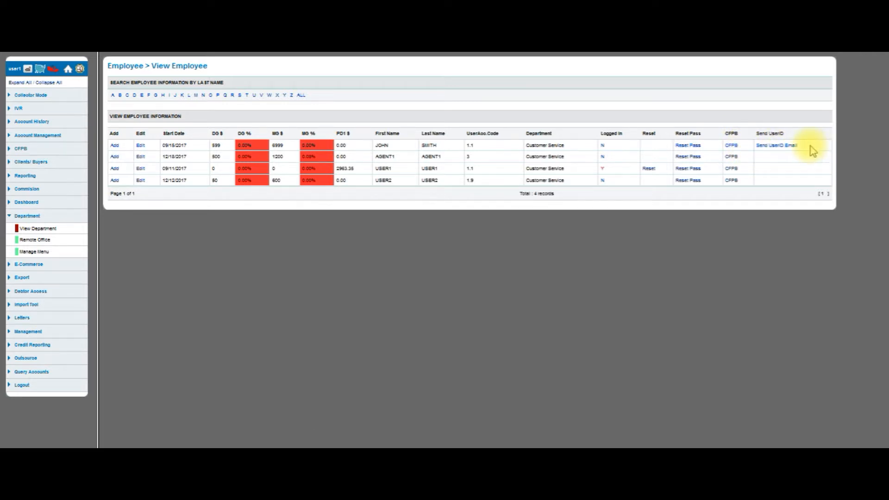
pyautogui.moveTo(813, 149)
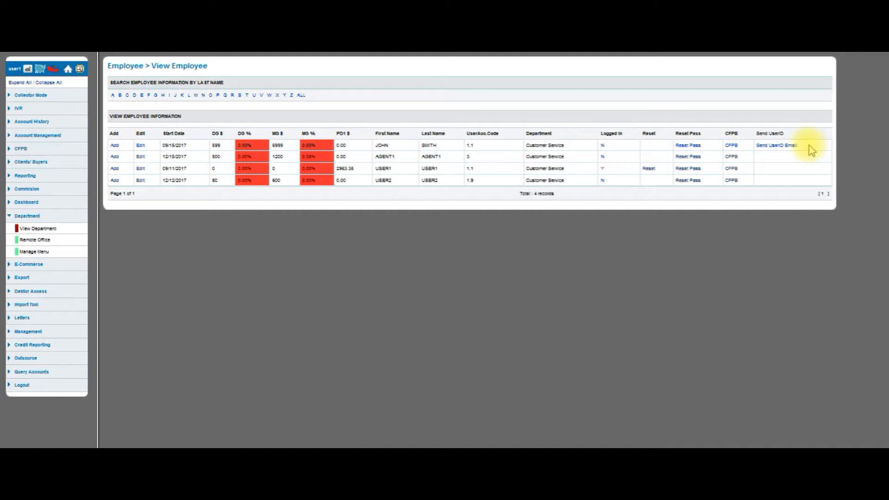
pyautogui.moveTo(815, 152)
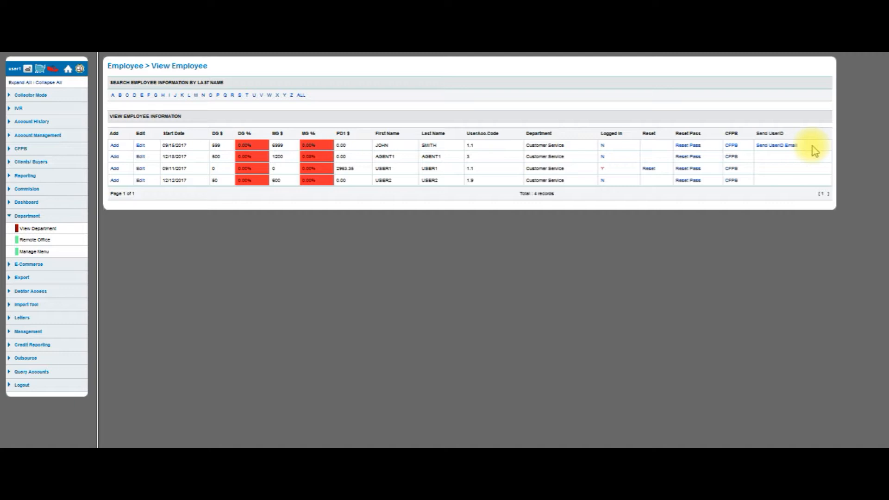
pyautogui.moveTo(810, 176)
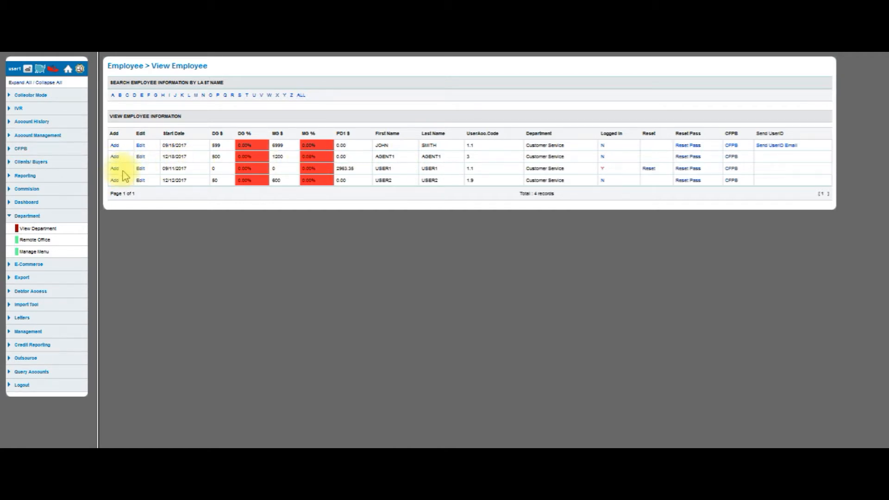
# Edit the third employee (user1) and list the User Access Code options, leaving 1.1.
pyautogui.click(115, 168)
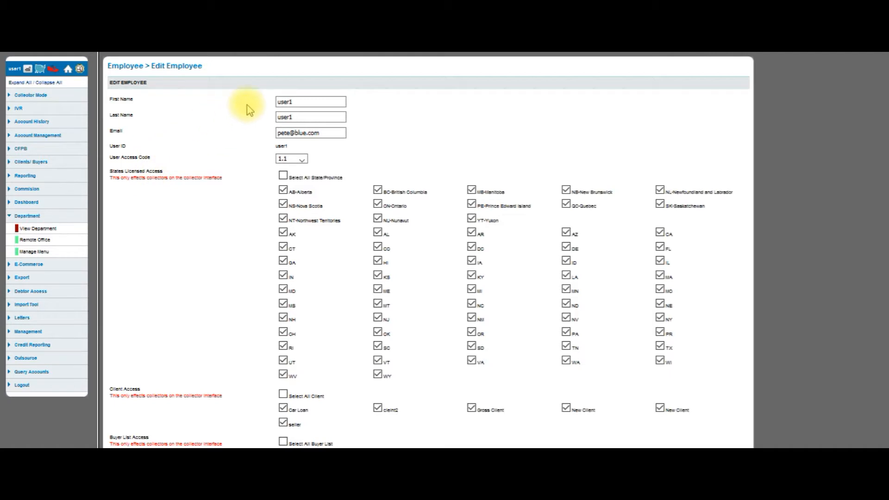
pyautogui.click(297, 102)
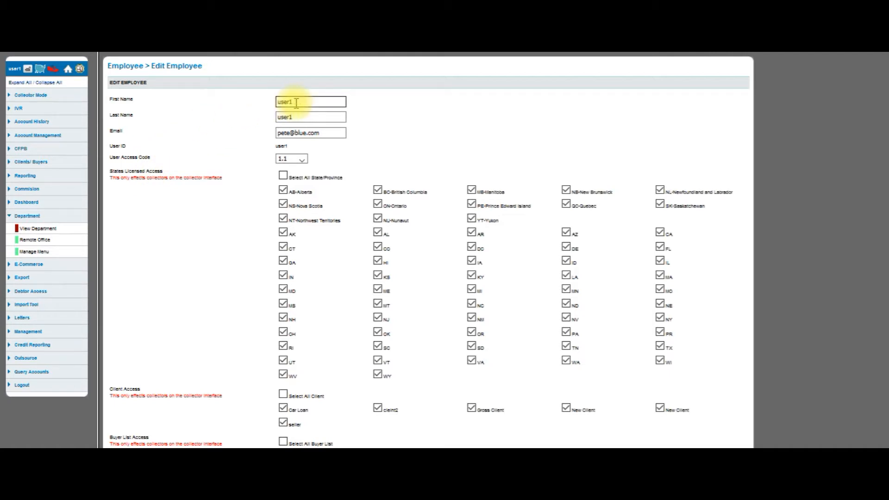
pyautogui.moveTo(226, 133)
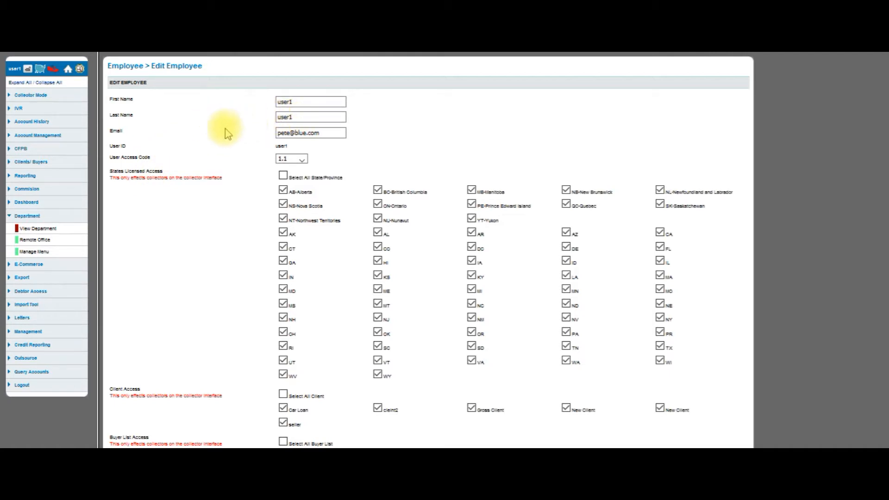
pyautogui.click(317, 133)
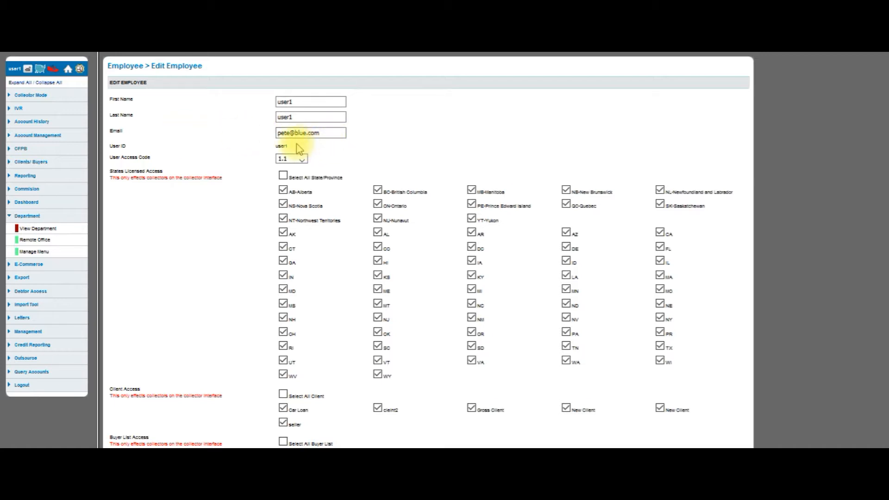
pyautogui.moveTo(232, 159)
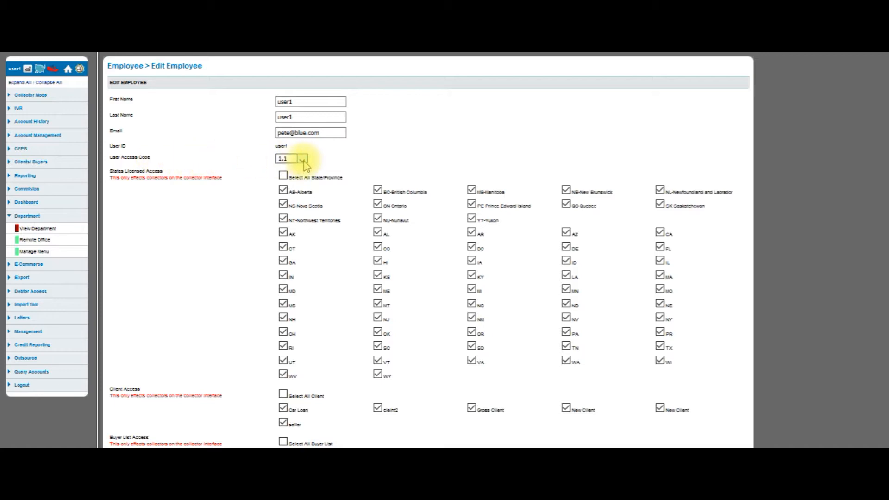
pyautogui.click(300, 159)
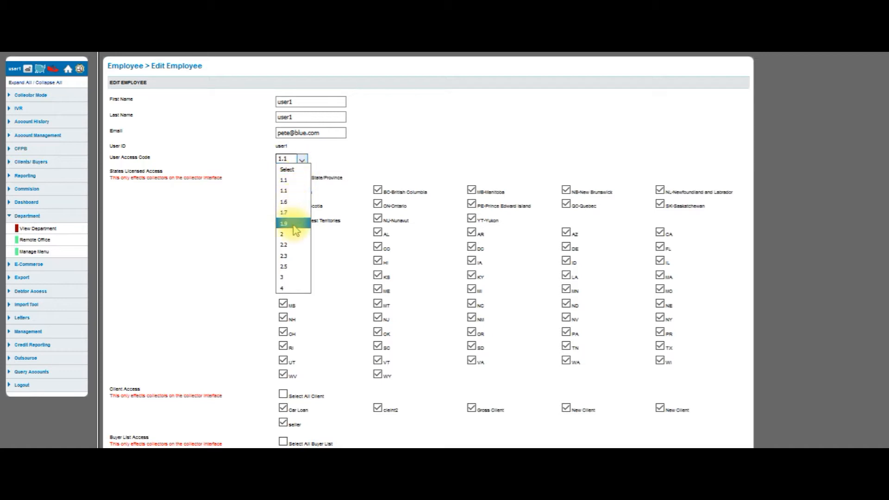
pyautogui.moveTo(290, 244)
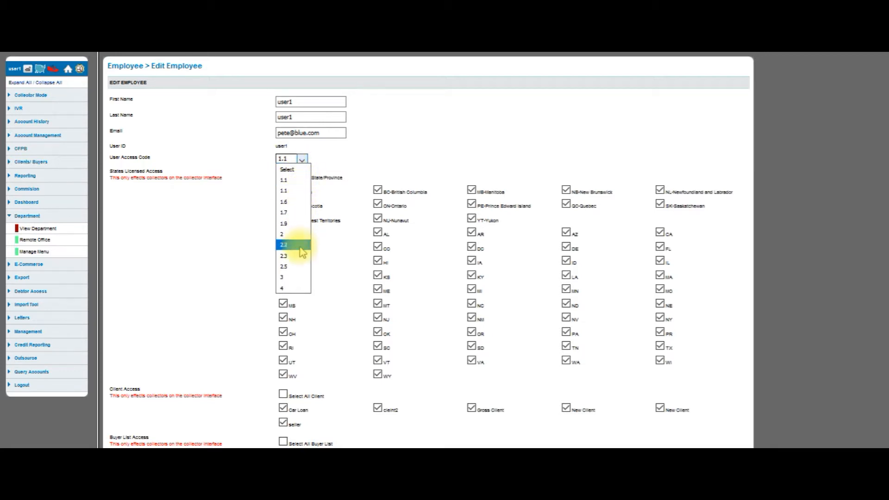
pyautogui.moveTo(294, 266)
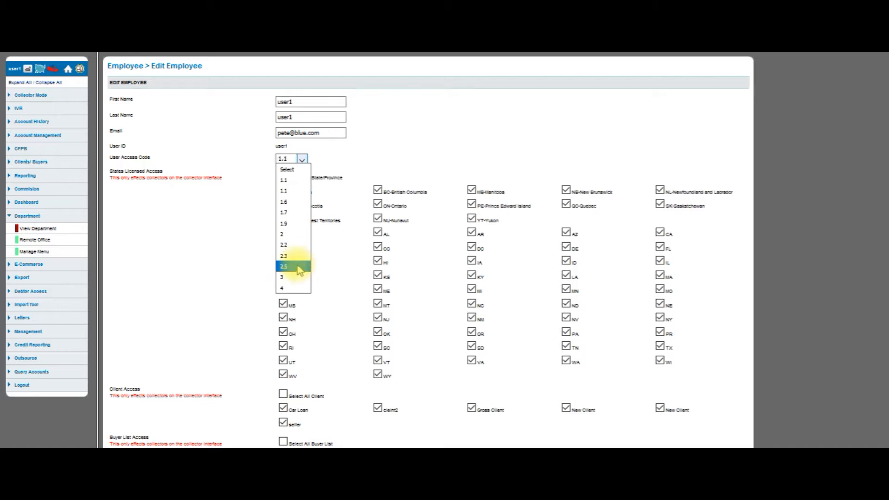
pyautogui.moveTo(300, 197)
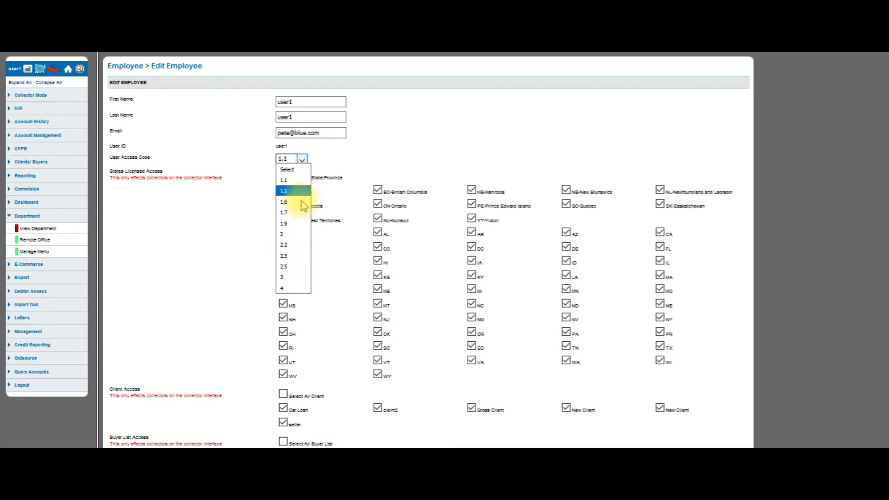
pyautogui.moveTo(293, 244)
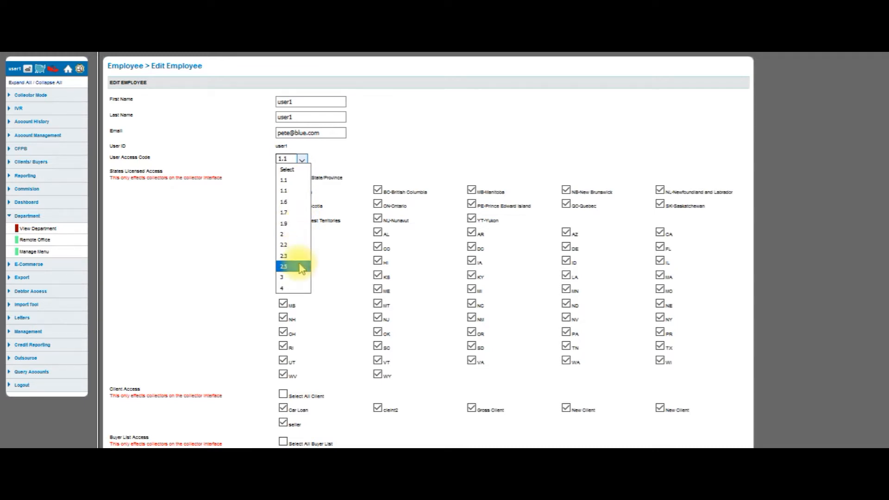
pyautogui.moveTo(293, 277)
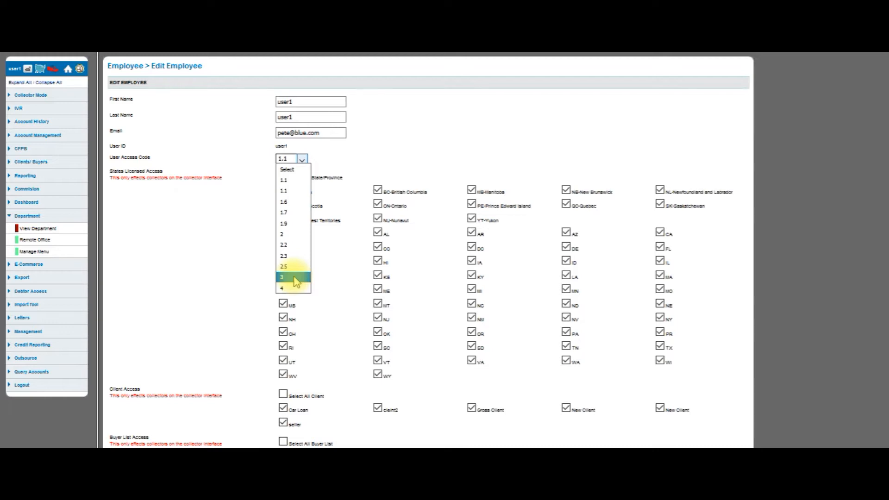
pyautogui.moveTo(293, 267)
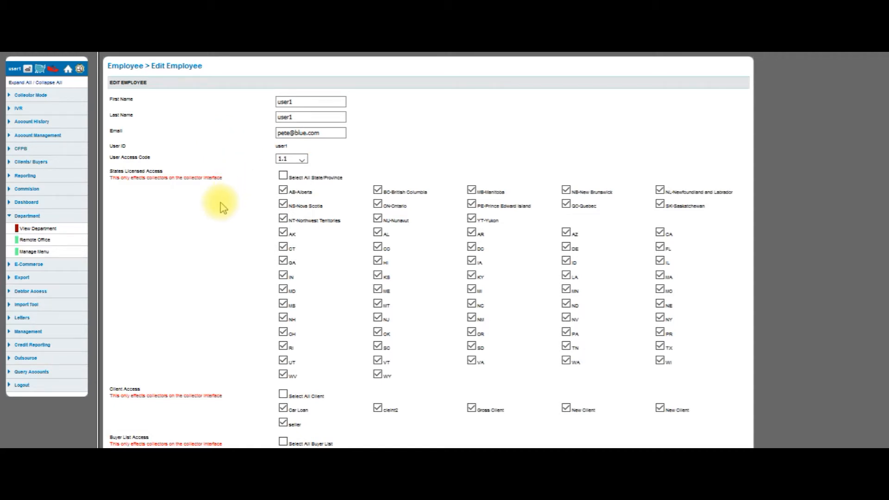
pyautogui.moveTo(234, 180)
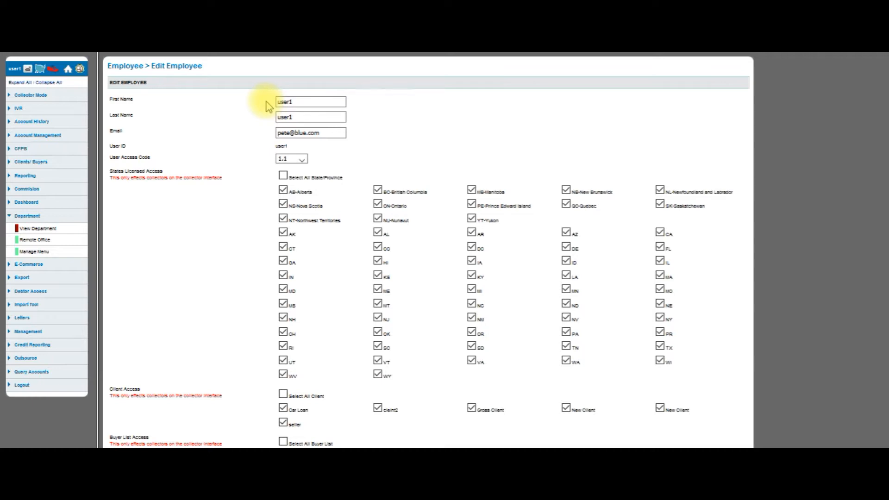
pyautogui.moveTo(172, 177)
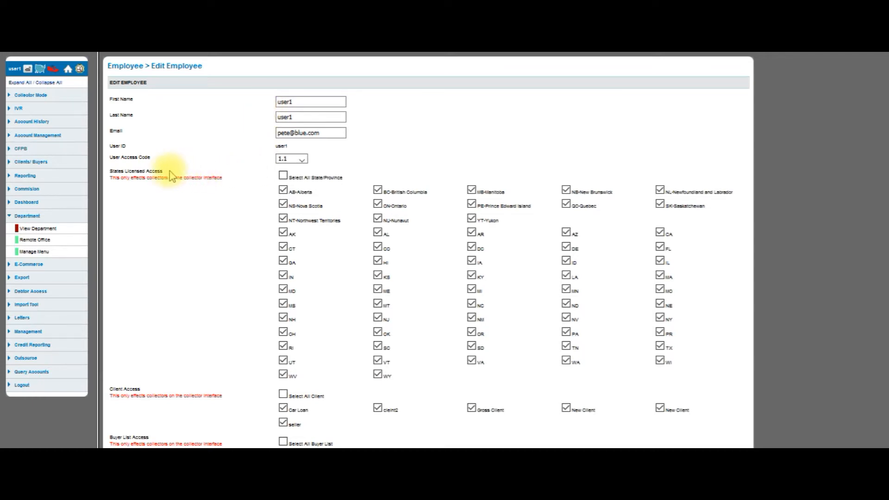
pyautogui.moveTo(217, 196)
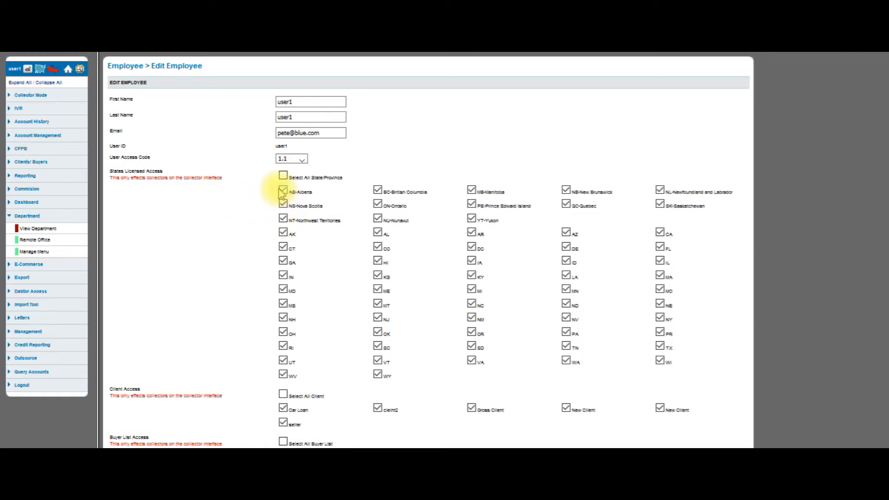
# Tick licensed states CT, GA, ME, MI and NC for user1.
pyautogui.click(281, 177)
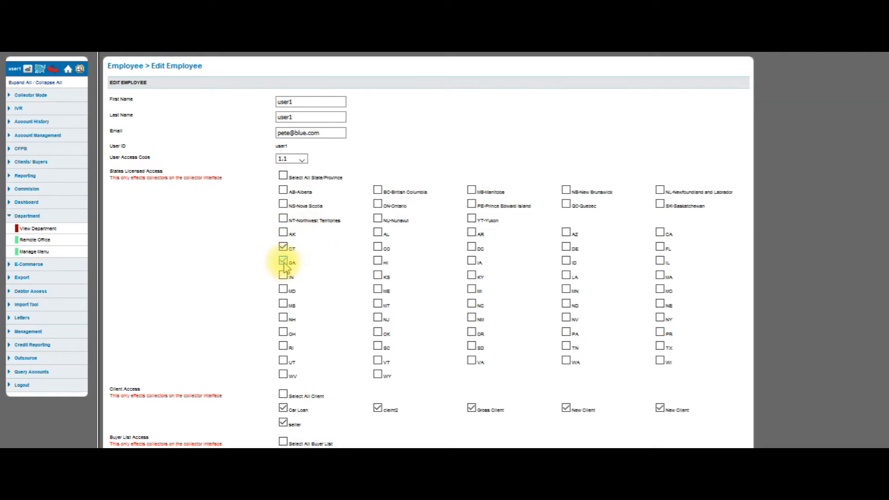
pyautogui.click(378, 290)
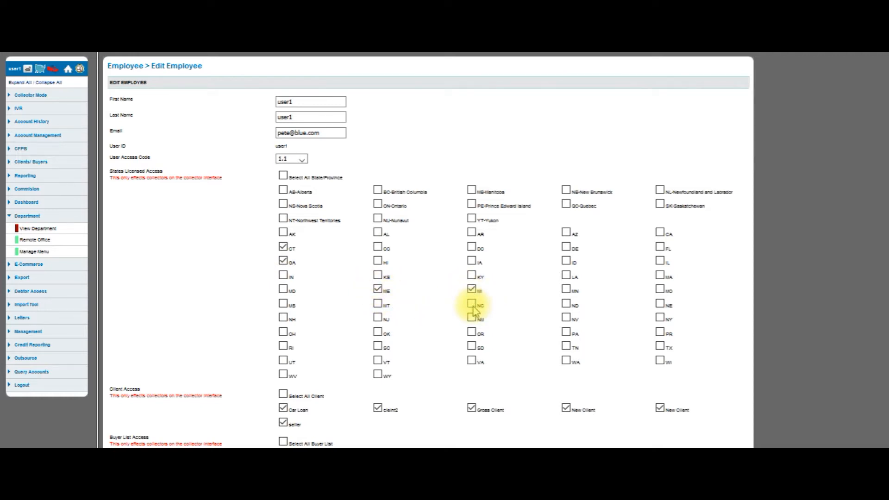
pyautogui.click(471, 303)
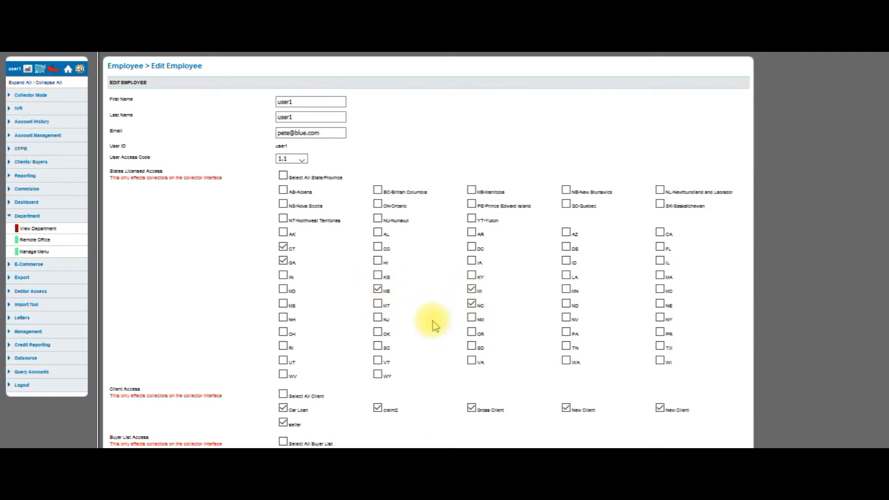
pyautogui.scroll(-3)
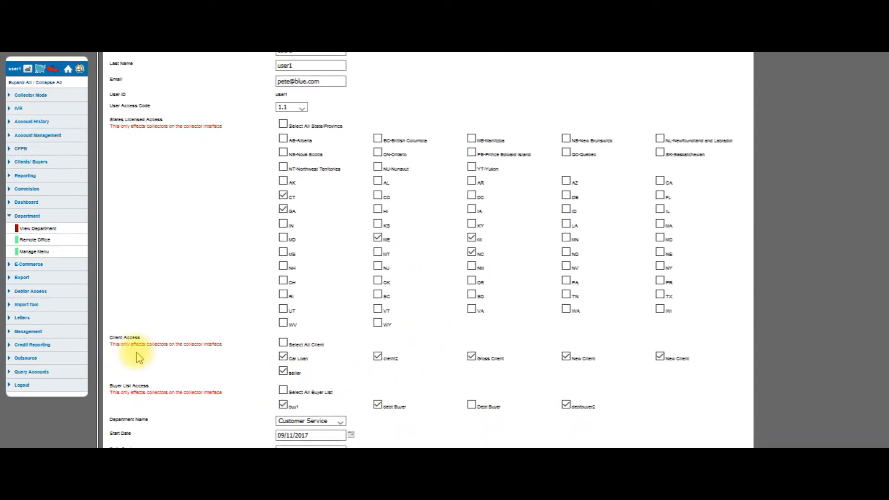
pyautogui.moveTo(150, 346)
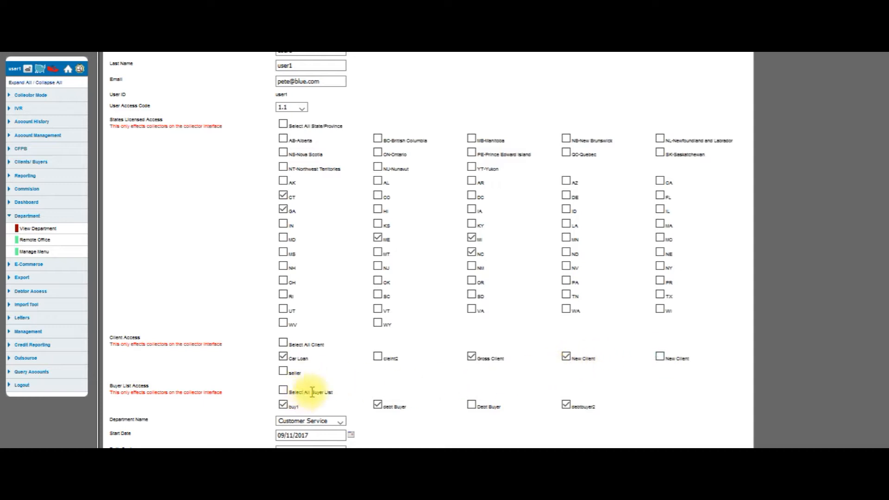
pyautogui.moveTo(330, 225)
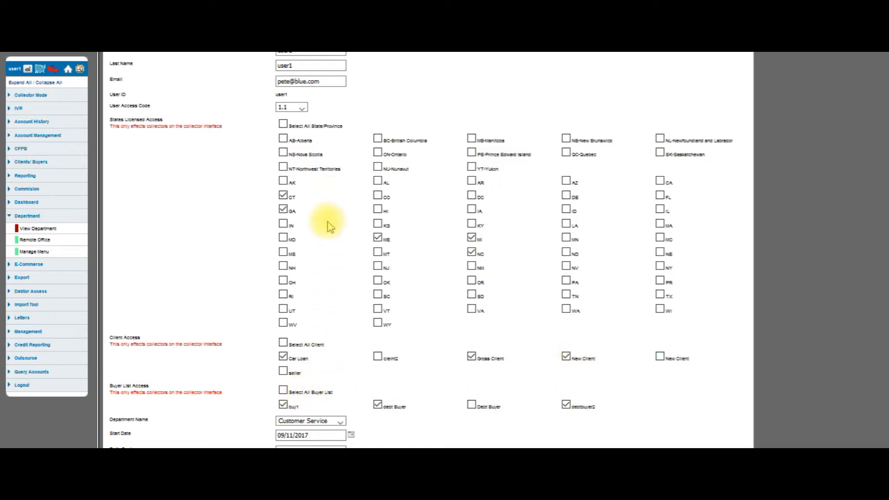
# Scroll the Edit Employee form down to the Department Name choice.
pyautogui.scroll(-3)
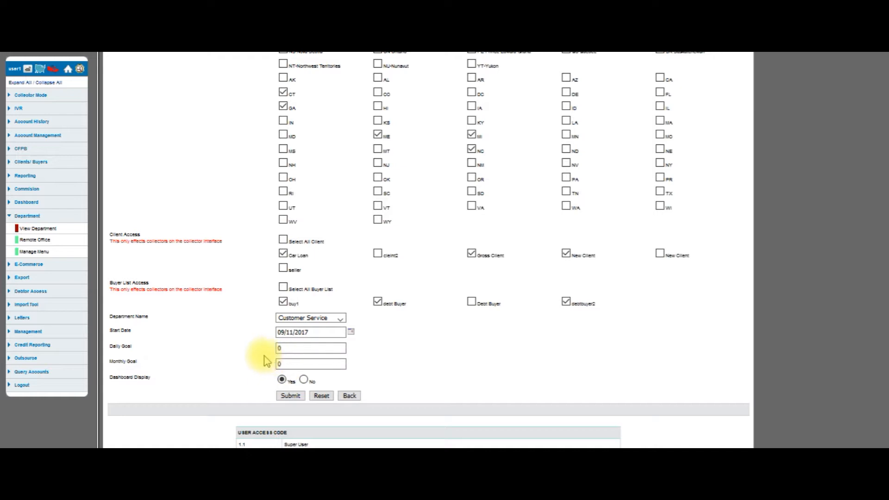
pyautogui.scroll(3)
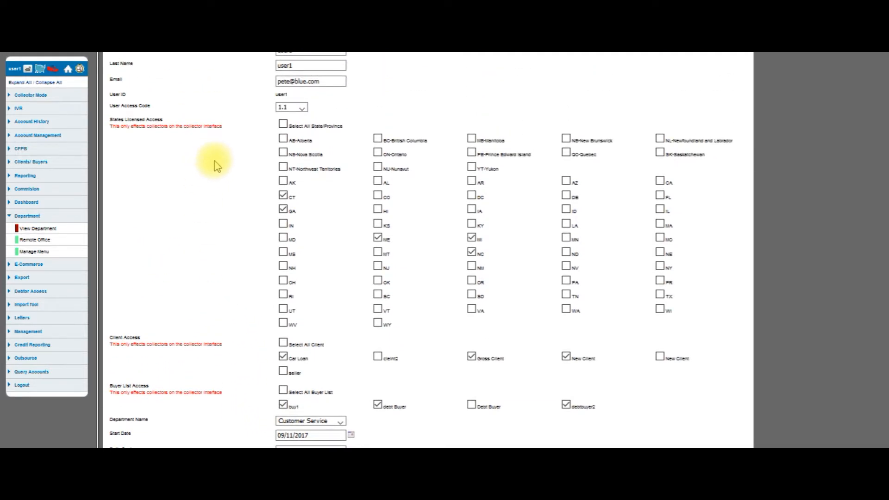
pyautogui.moveTo(407, 252)
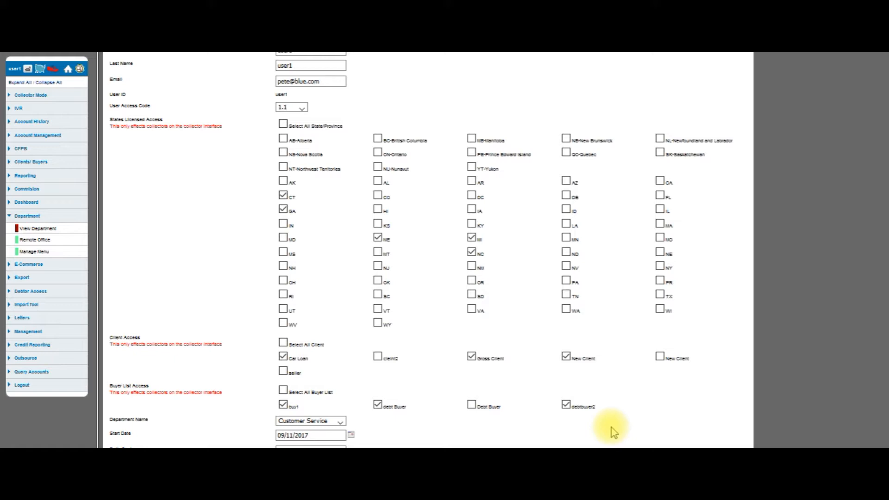
pyautogui.scroll(-3)
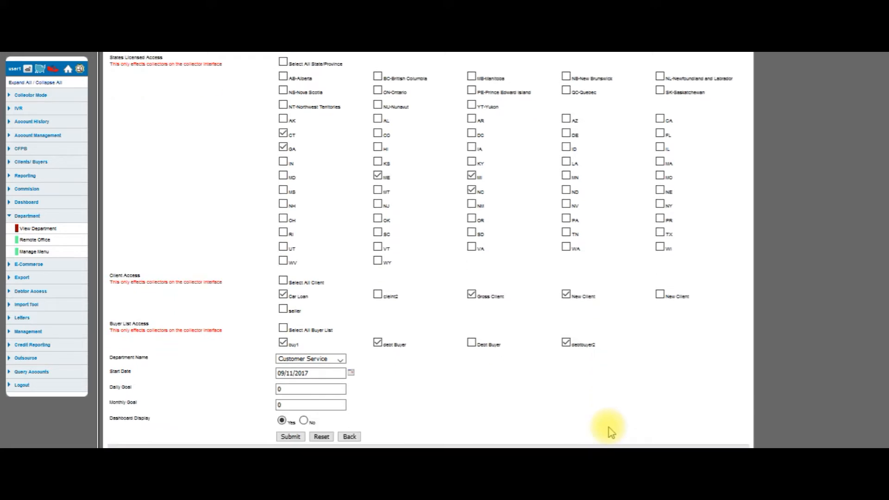
pyautogui.scroll(-3)
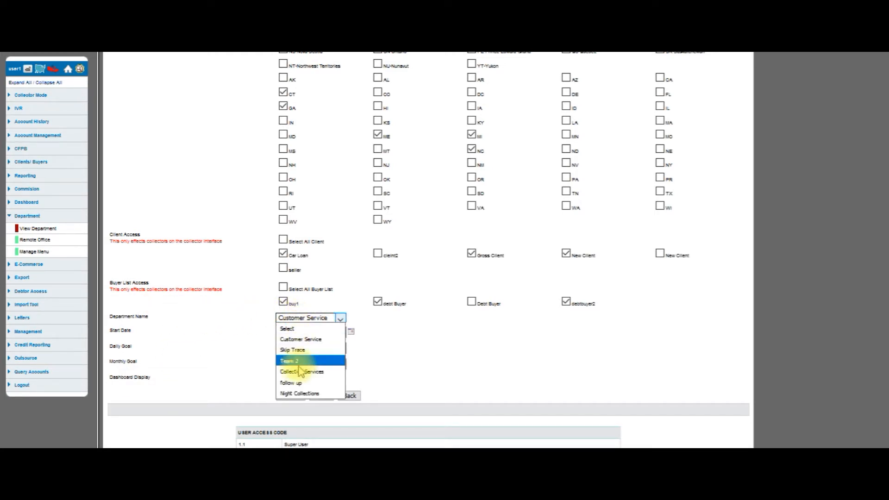
# Keep Customer Service and enter Daily Goal 500 and Monthly Goal 3000.
pyautogui.click(299, 338)
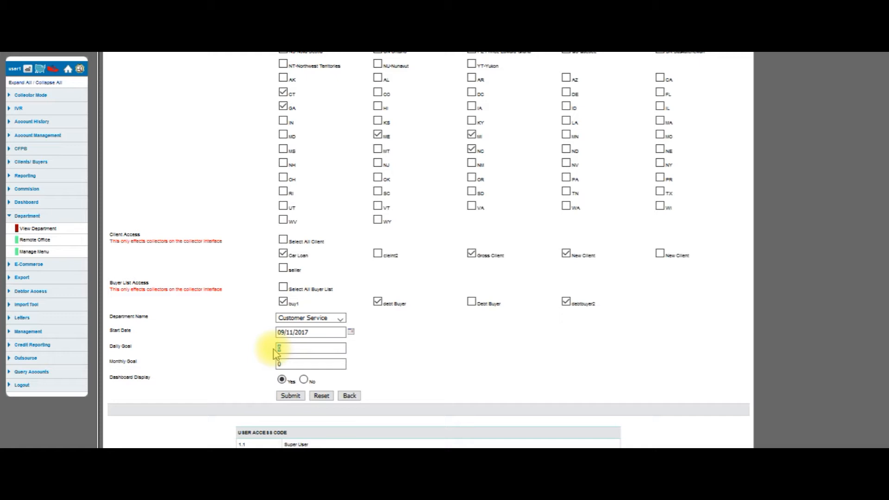
pyautogui.write('5')
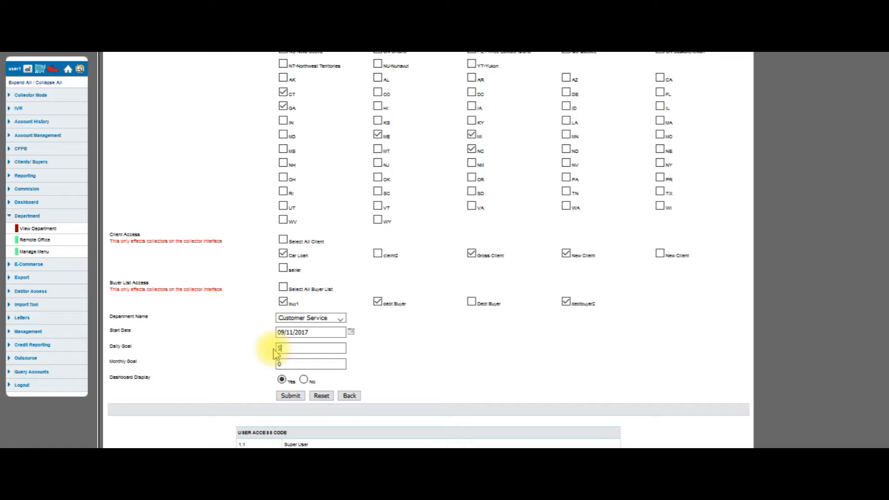
pyautogui.write('500')
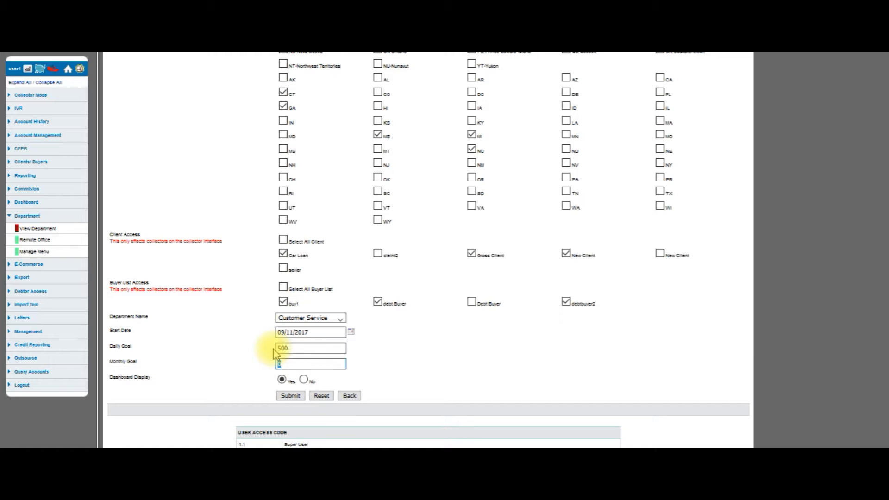
pyautogui.write('3000')
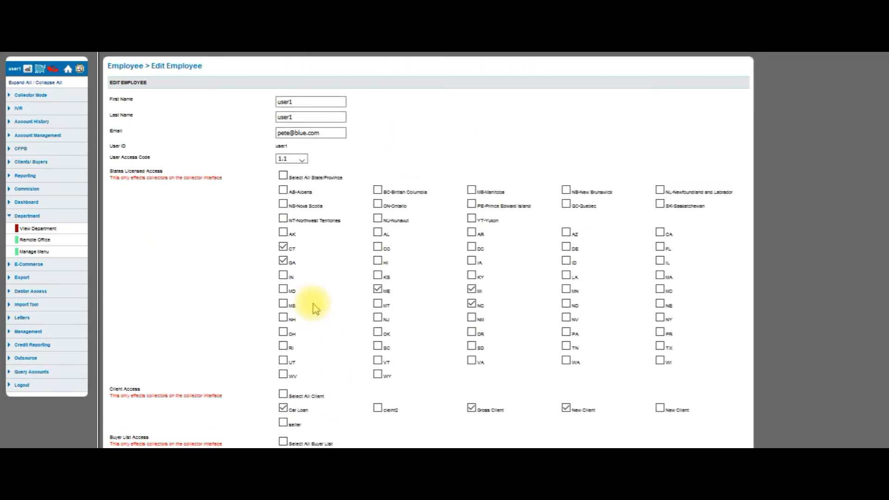
# Scroll to the bottom of the form to submit and return to View Employee.
pyautogui.scroll(-3)
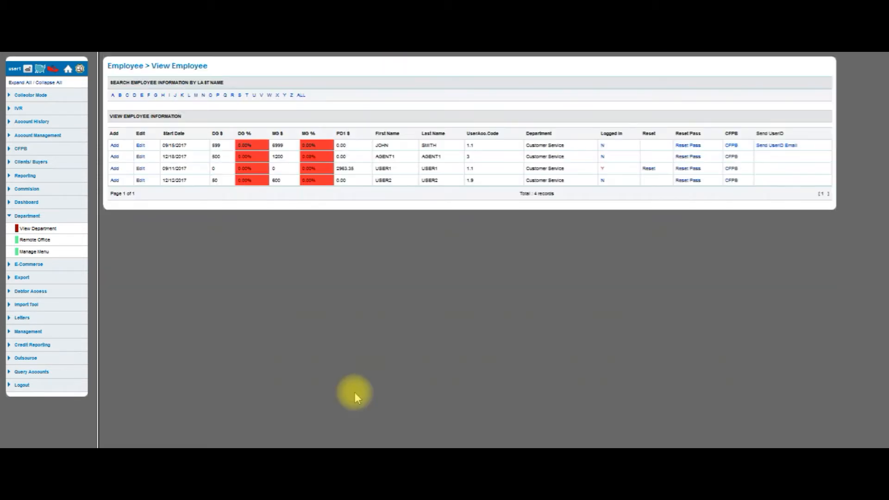
pyautogui.moveTo(344, 264)
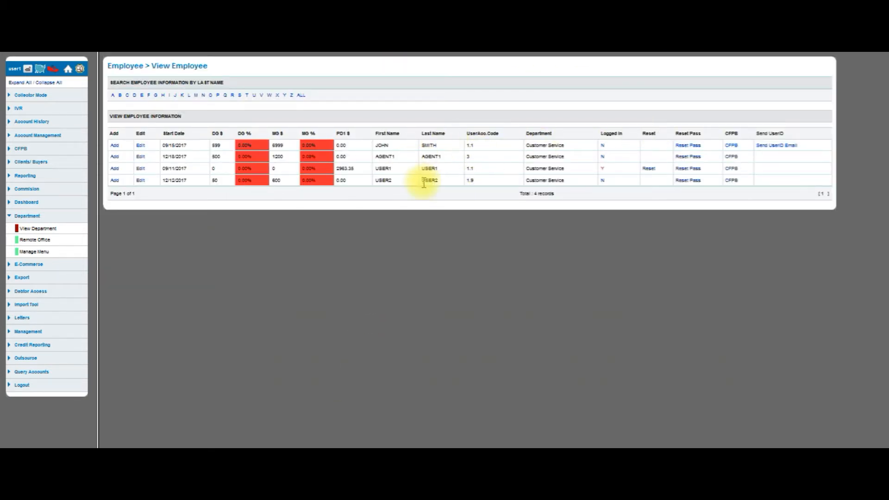
pyautogui.moveTo(368, 134)
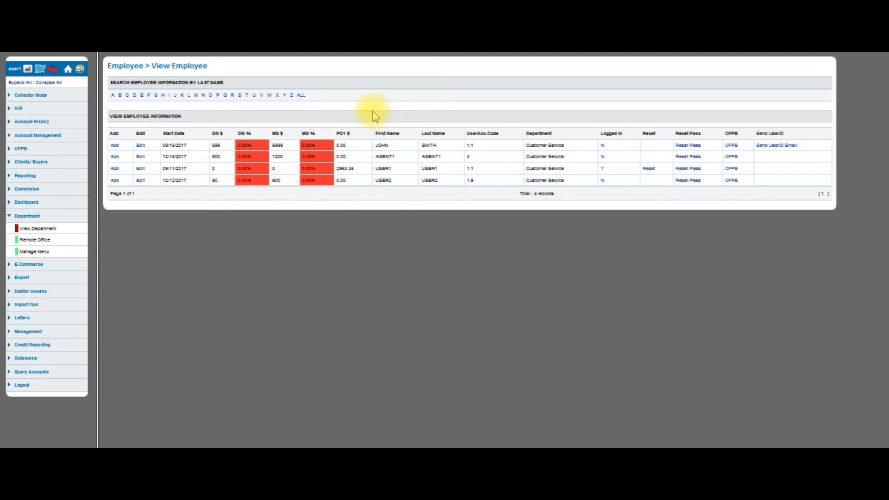
pyautogui.moveTo(360, 115)
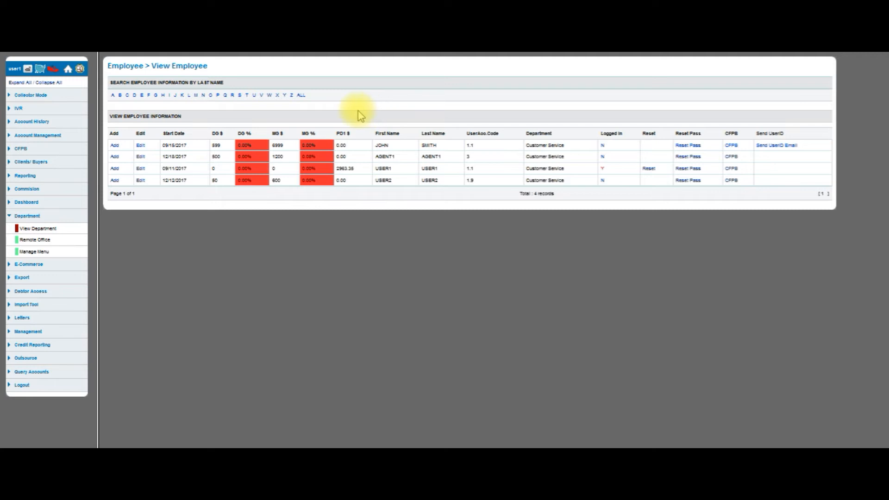
pyautogui.moveTo(162, 162)
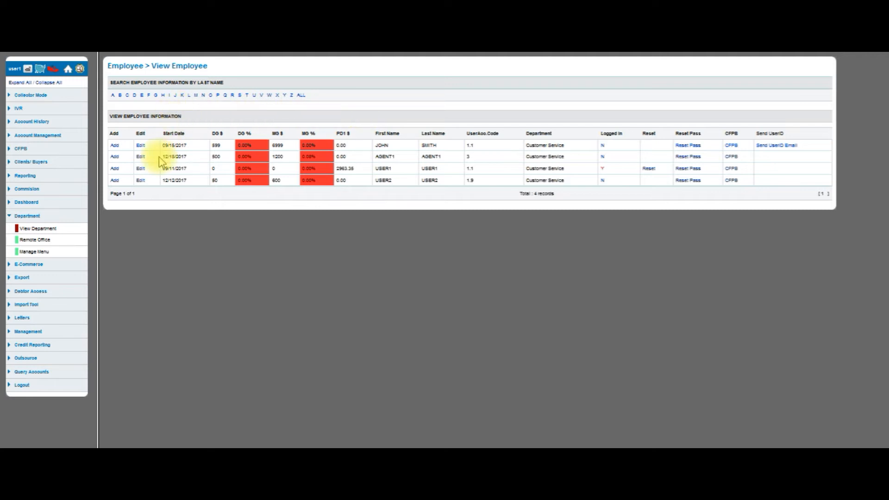
pyautogui.moveTo(42, 252)
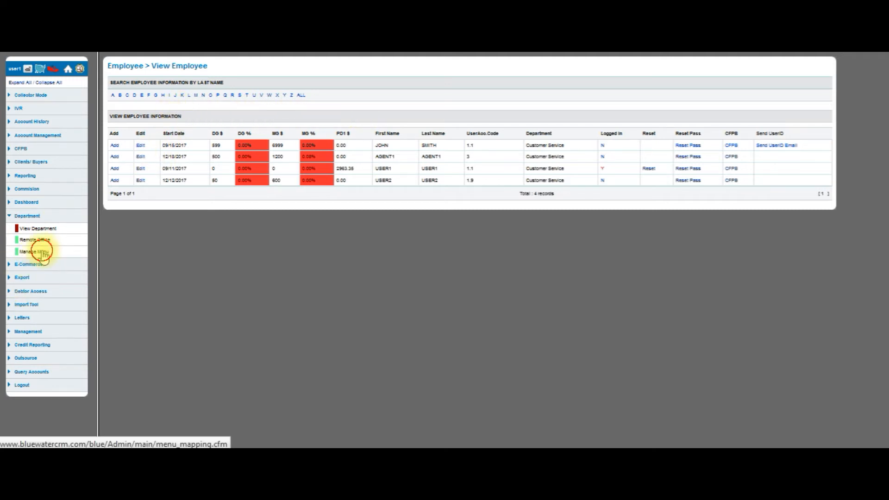
# Show Manage User Access listing codes 1.1 through 2.5 via Manage Menu.
pyautogui.click(28, 251)
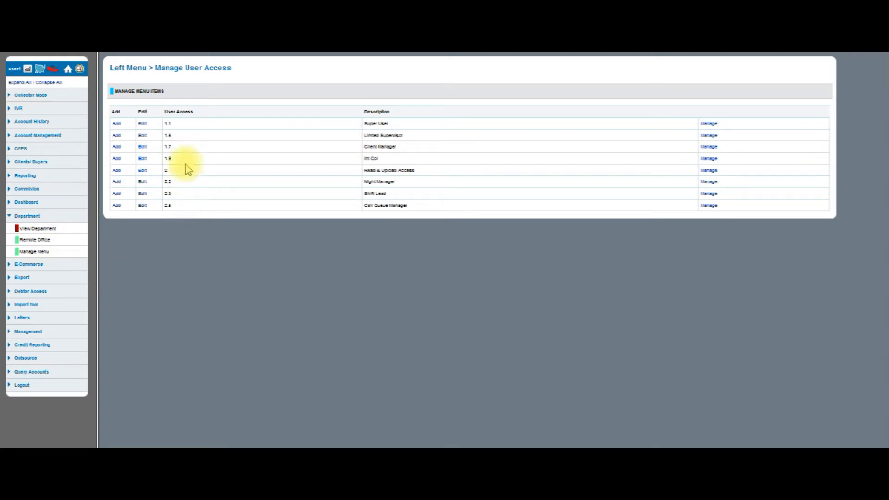
pyautogui.moveTo(184, 149)
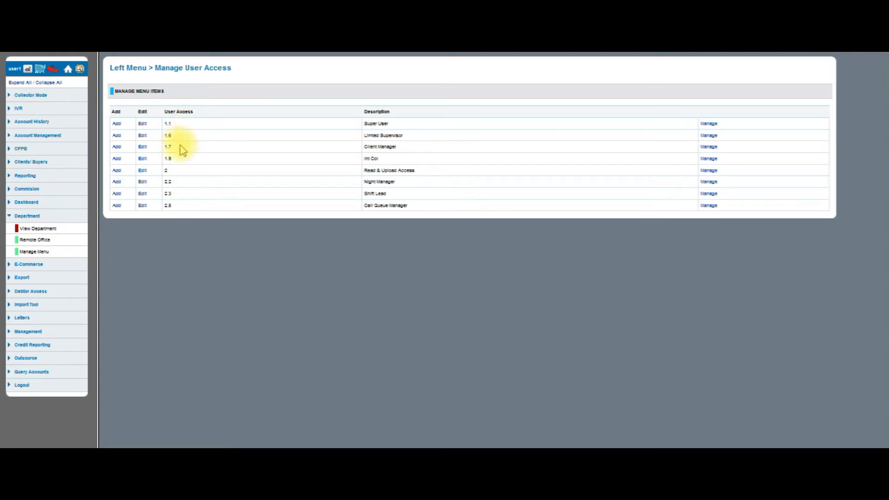
pyautogui.moveTo(189, 195)
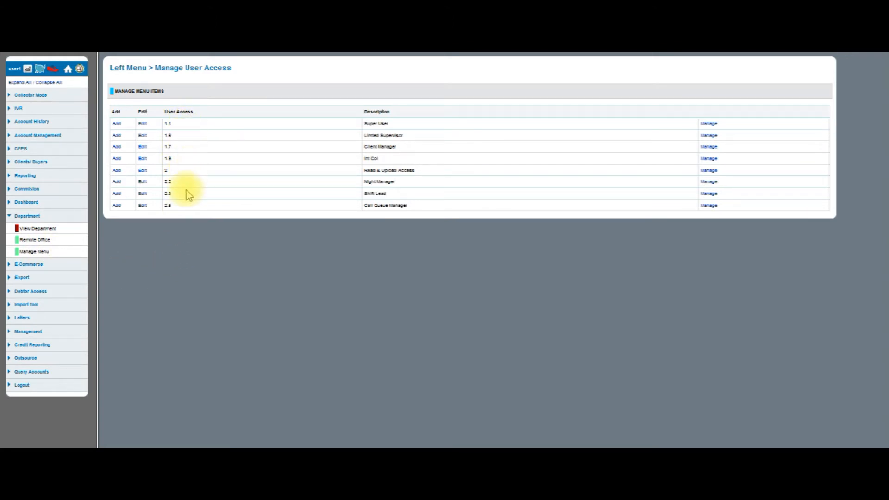
pyautogui.moveTo(199, 143)
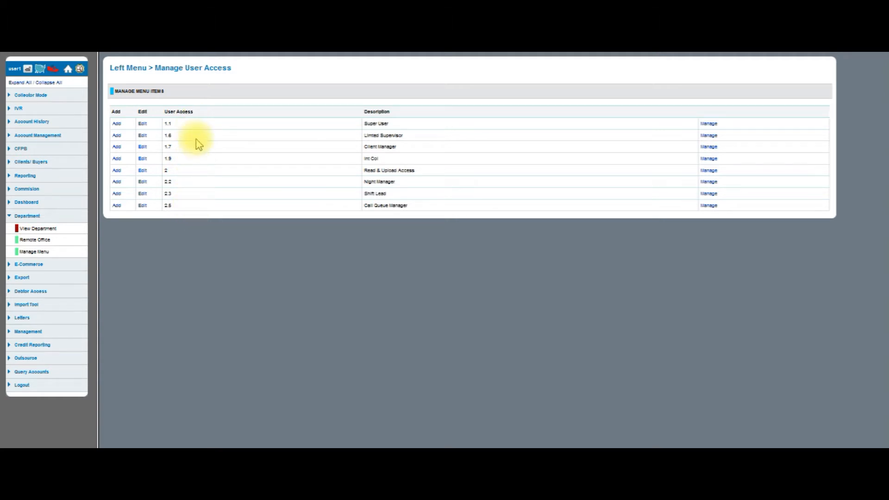
pyautogui.moveTo(209, 134)
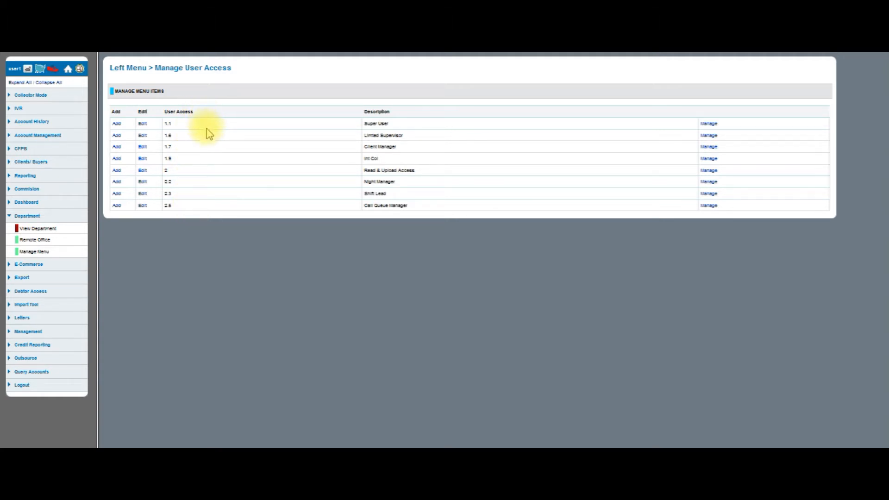
pyautogui.moveTo(200, 133)
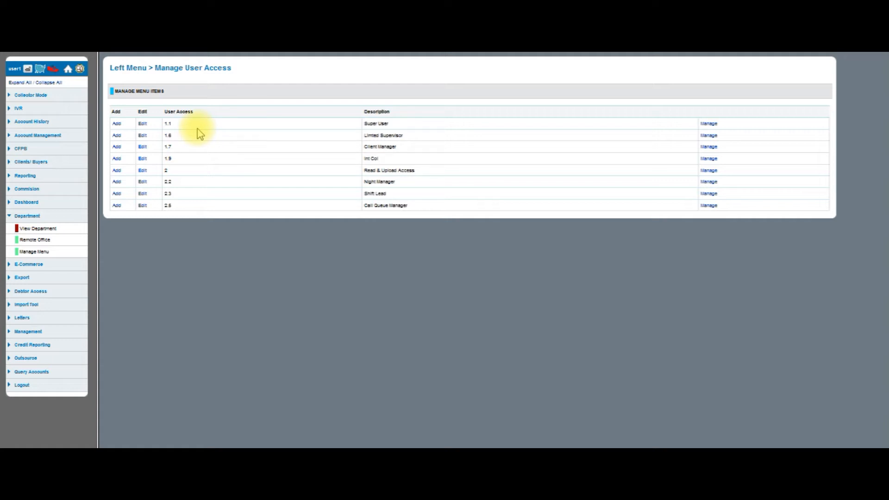
pyautogui.moveTo(162, 124)
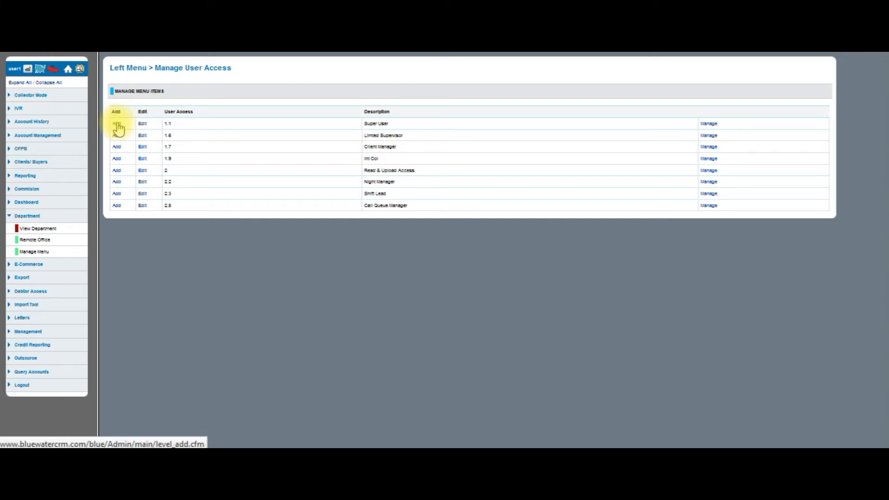
# Add user access level 1.8 described as 'Night Manager' and submit it.
pyautogui.click(116, 124)
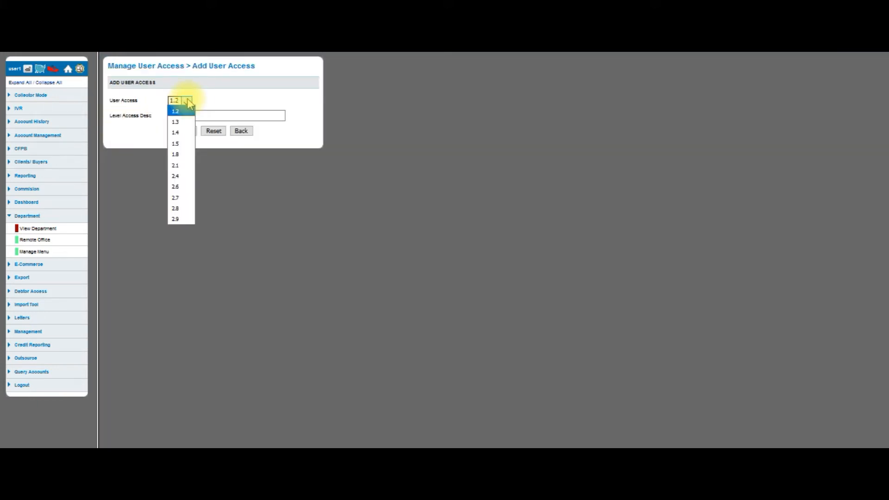
pyautogui.moveTo(185, 124)
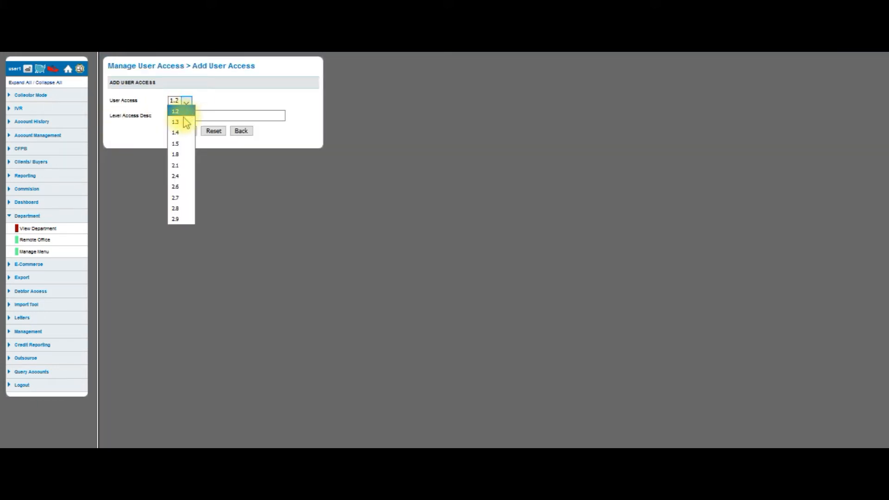
pyautogui.moveTo(188, 138)
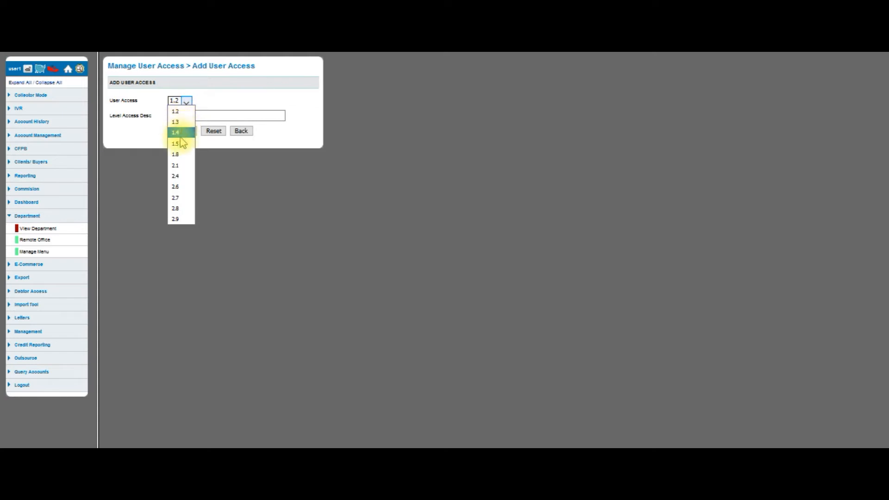
pyautogui.moveTo(175, 219)
pyautogui.write('N')
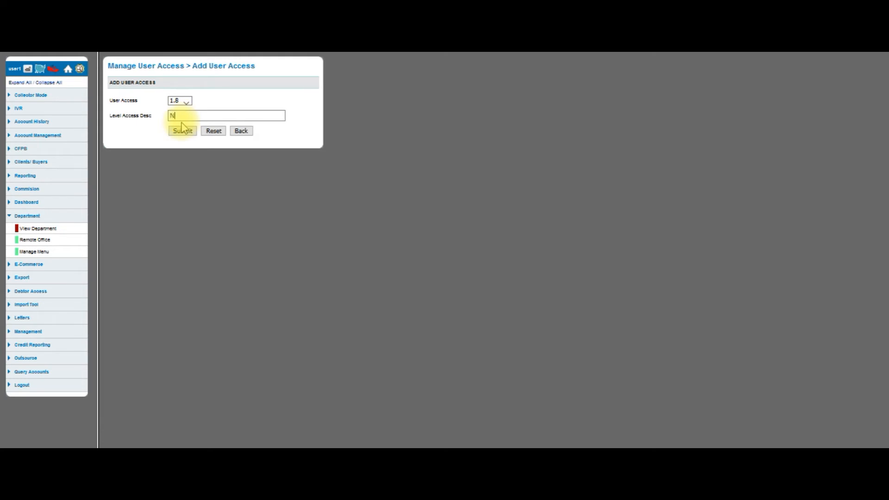
pyautogui.write('ight Mn')
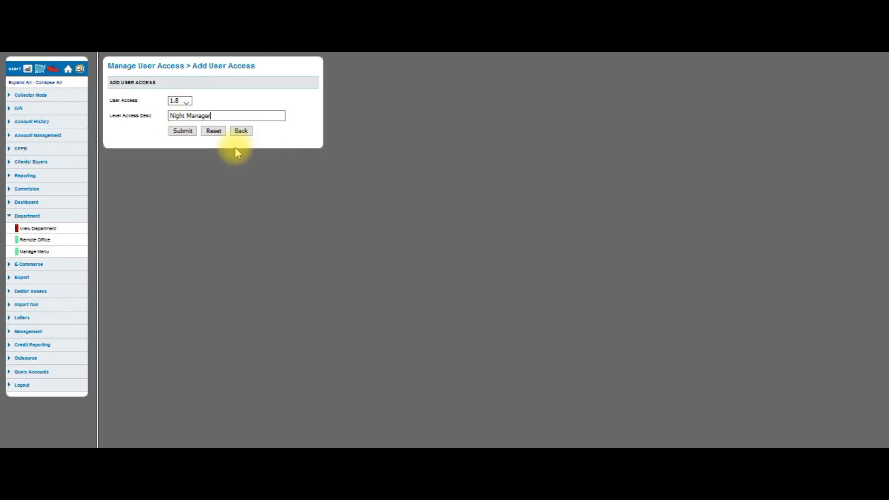
pyautogui.click(182, 130)
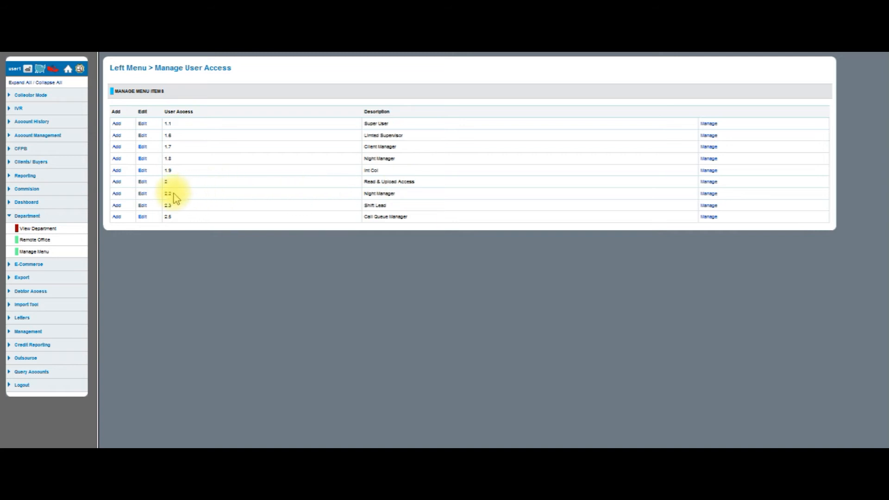
pyautogui.moveTo(177, 196)
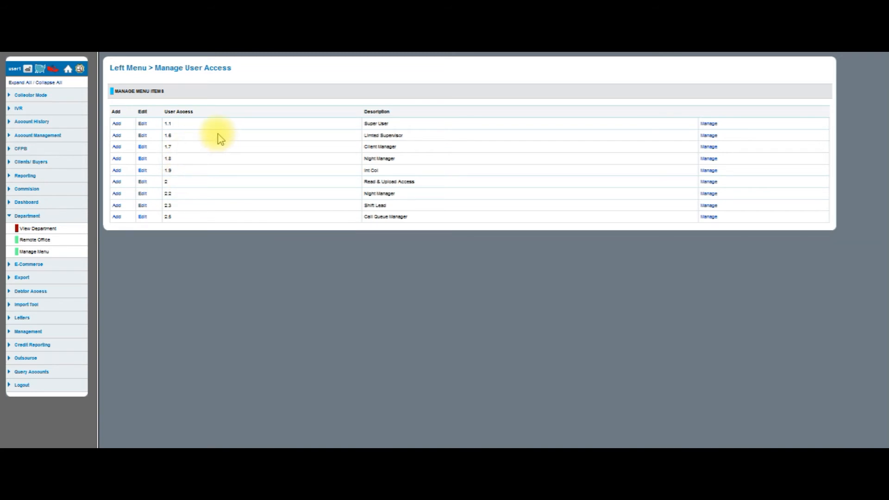
pyautogui.moveTo(221, 160)
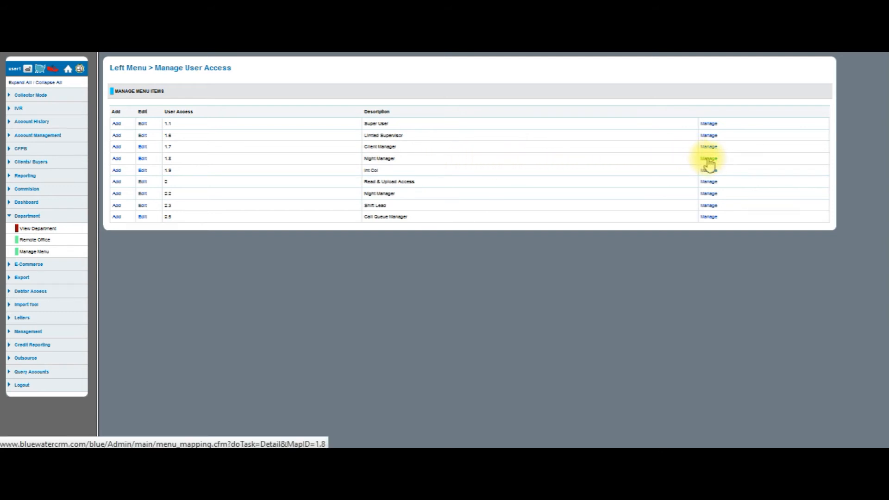
# Enter Manage Mapping for level 1.8 and expand all menu sections.
pyautogui.click(709, 159)
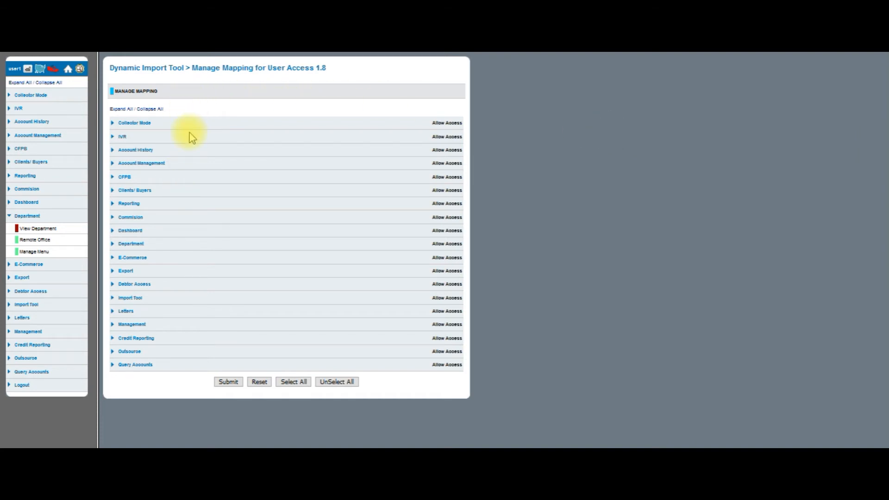
pyautogui.moveTo(96, 110)
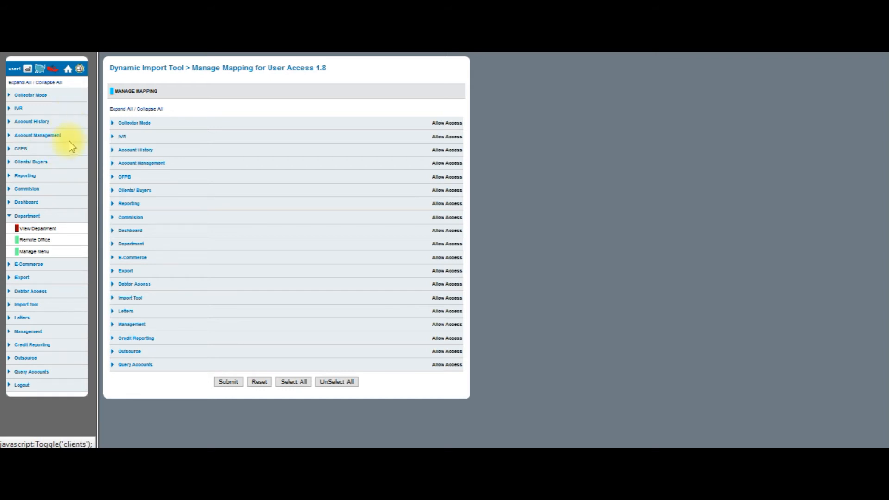
pyautogui.moveTo(205, 130)
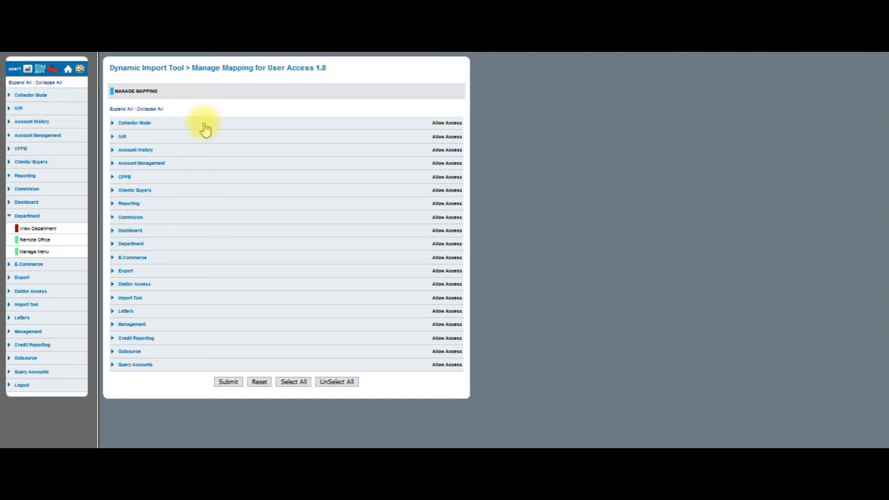
pyautogui.moveTo(198, 110)
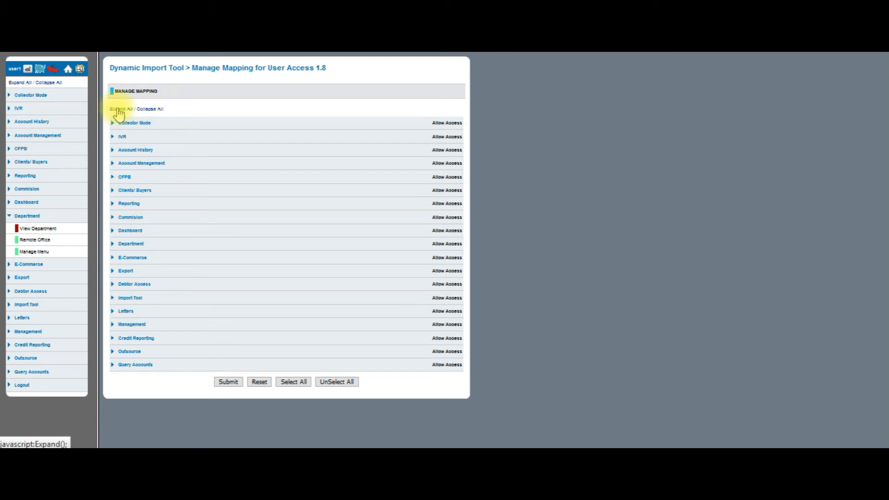
pyautogui.click(118, 109)
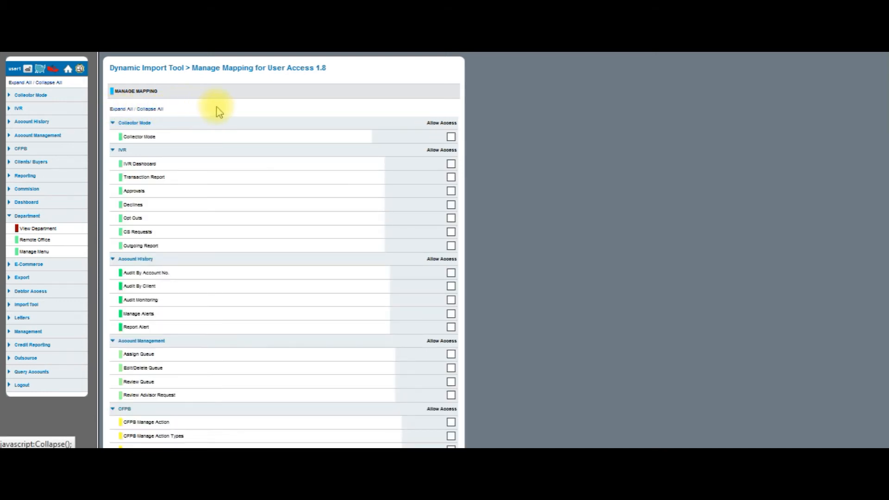
pyautogui.scroll(-3)
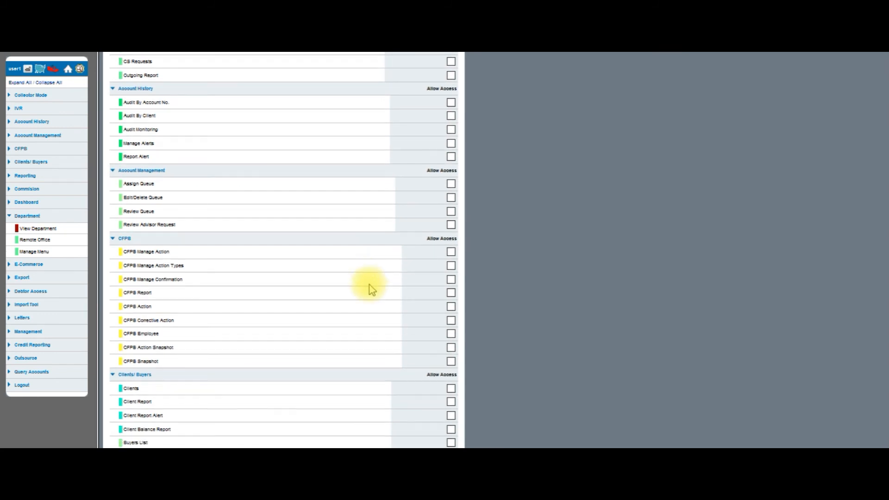
pyautogui.scroll(-3)
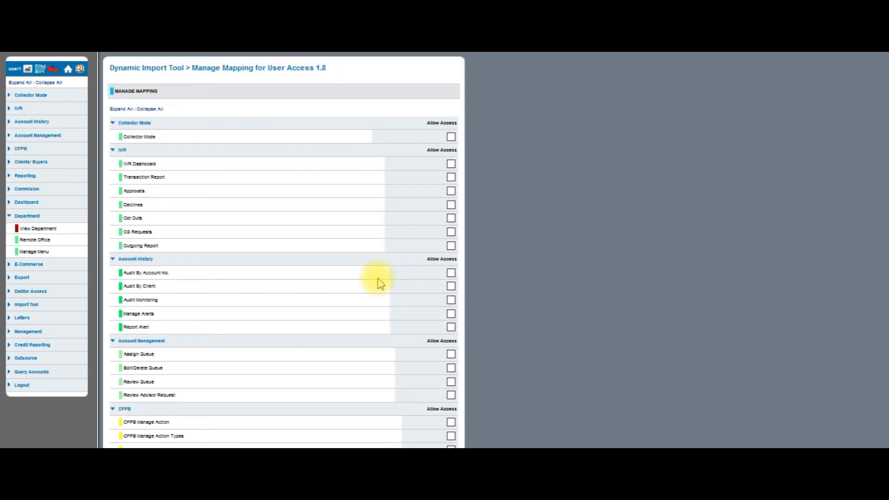
pyautogui.moveTo(167, 144)
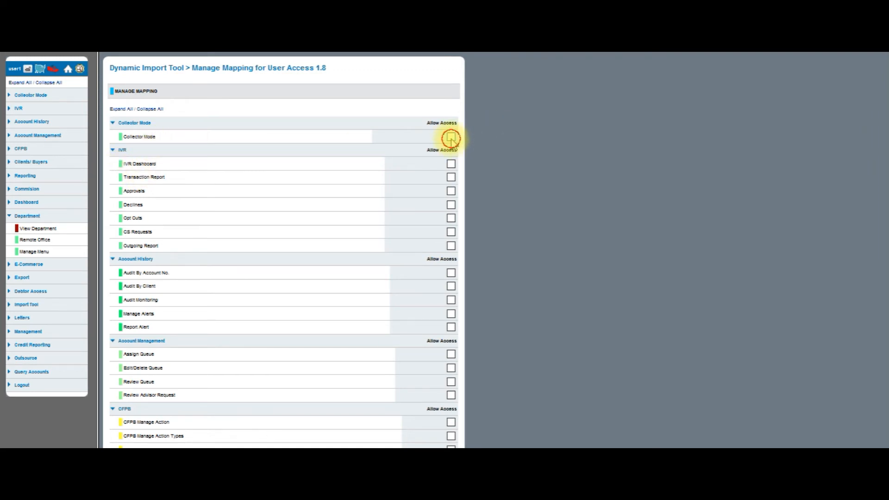
# Allow level 1.8 access to Collector Mode and the queue management links.
pyautogui.click(450, 138)
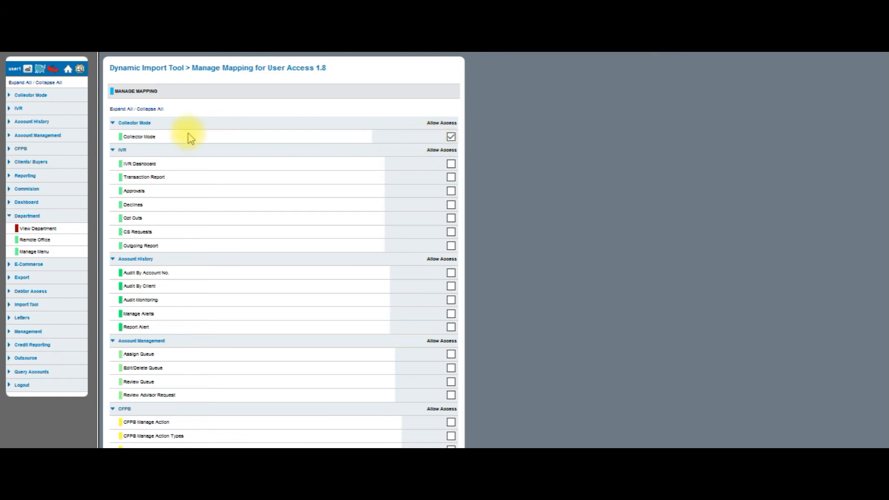
pyautogui.scroll(-3)
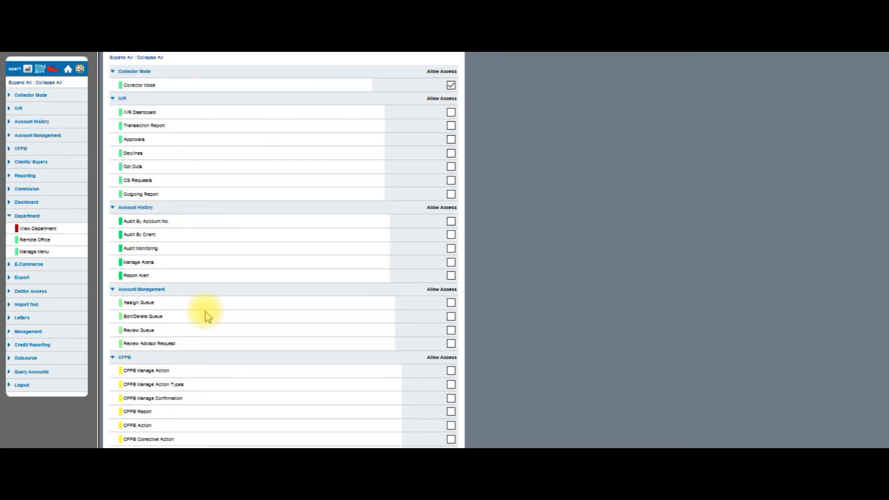
pyautogui.scroll(-3)
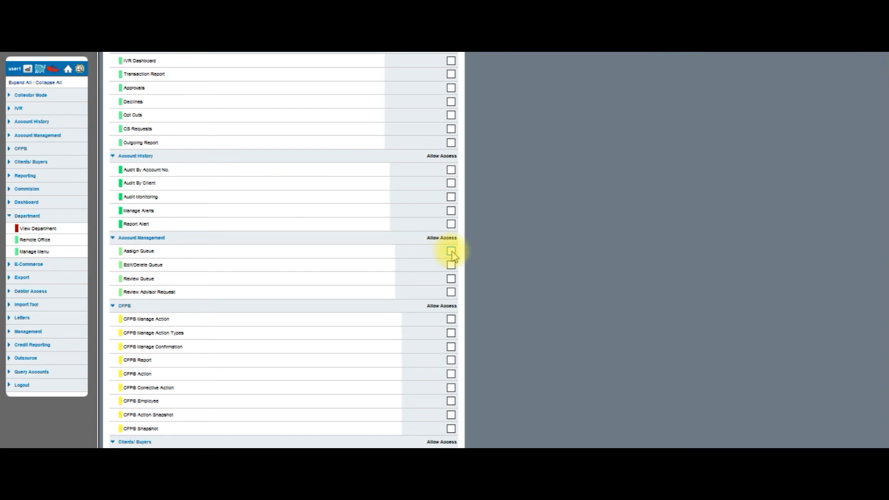
pyautogui.click(450, 292)
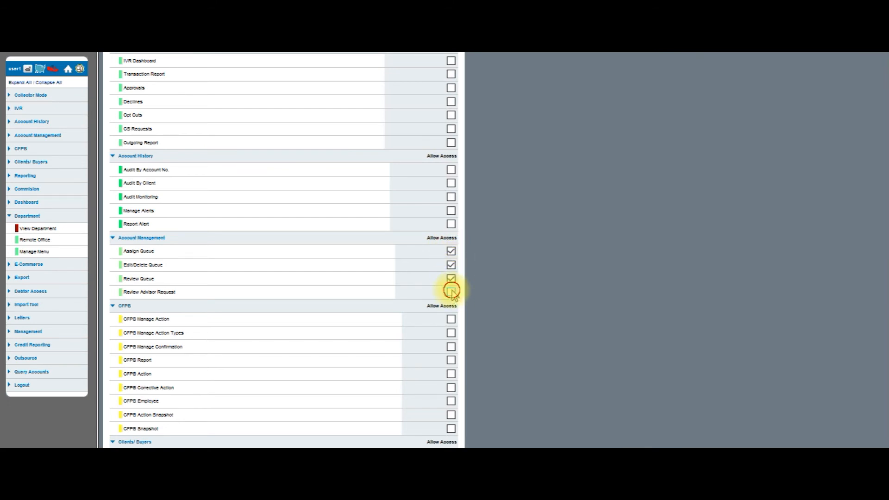
pyautogui.scroll(-3)
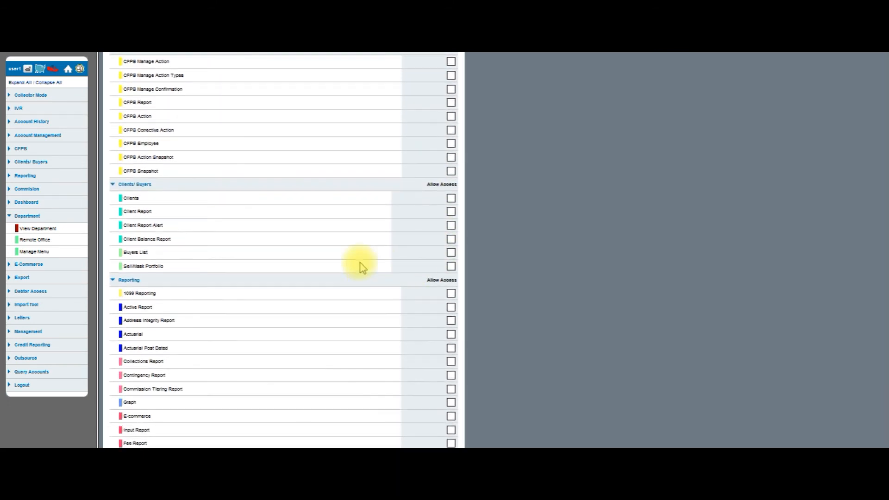
# Allow Clients, Active Report, Actuarial and one more report link, then submit the mapping.
pyautogui.click(451, 199)
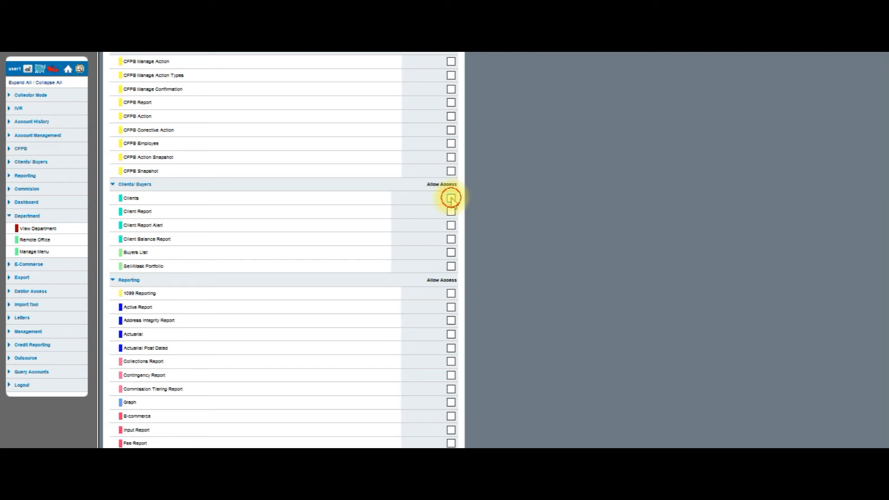
pyautogui.click(451, 198)
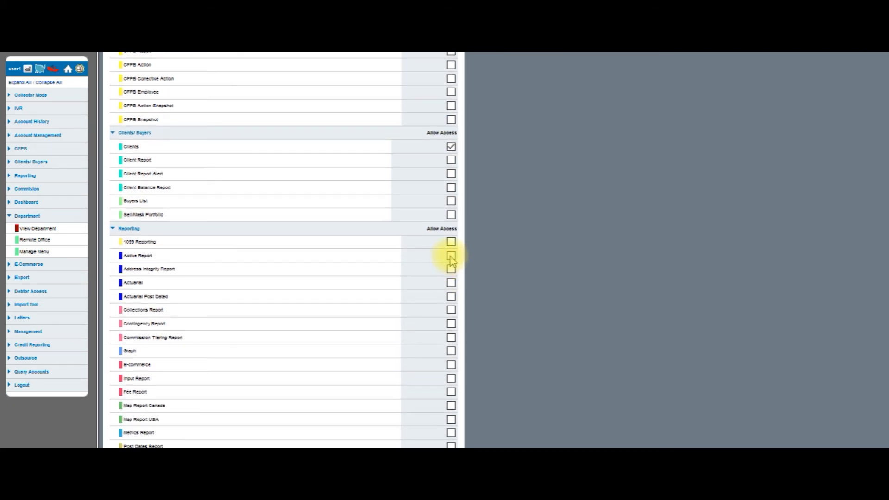
pyautogui.click(449, 256)
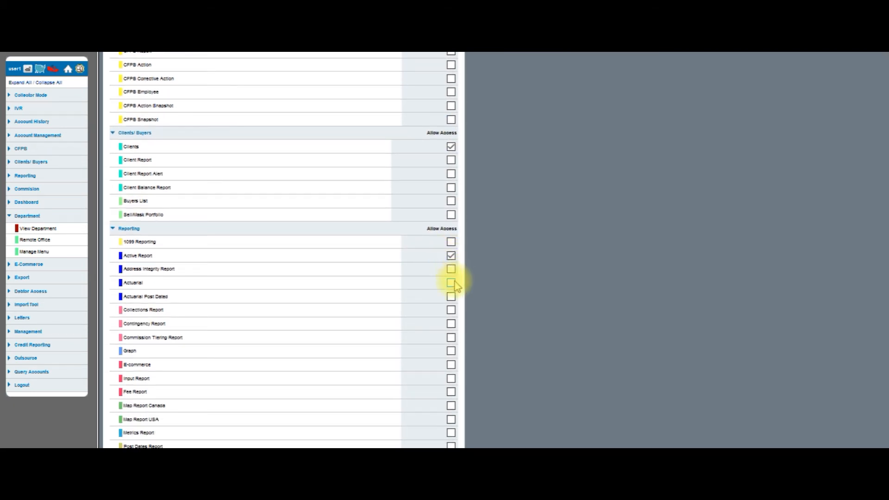
pyautogui.click(450, 270)
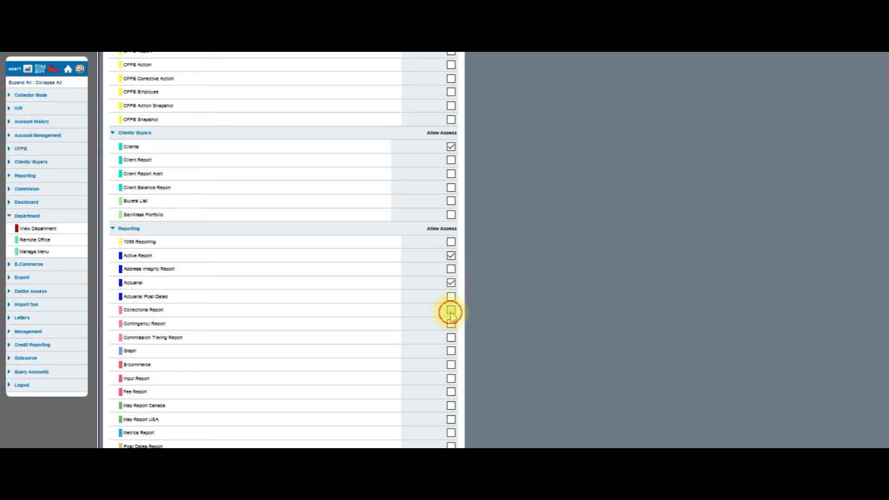
pyautogui.scroll(-3)
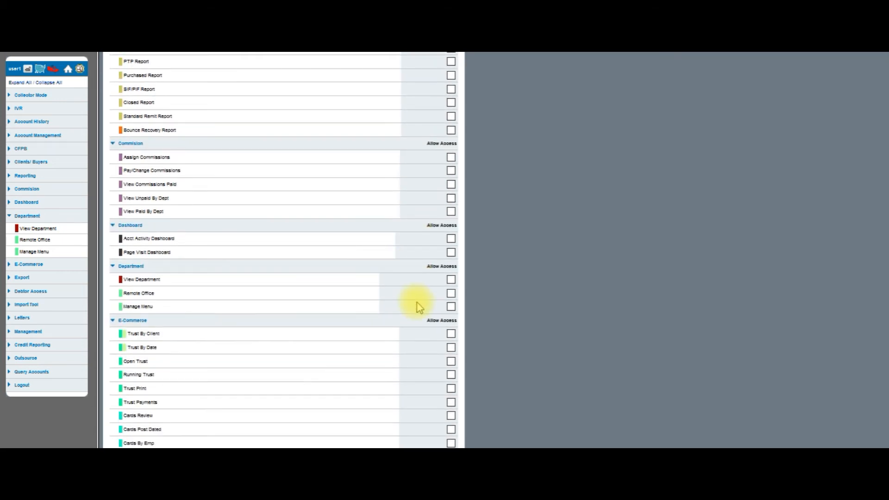
pyautogui.scroll(-3)
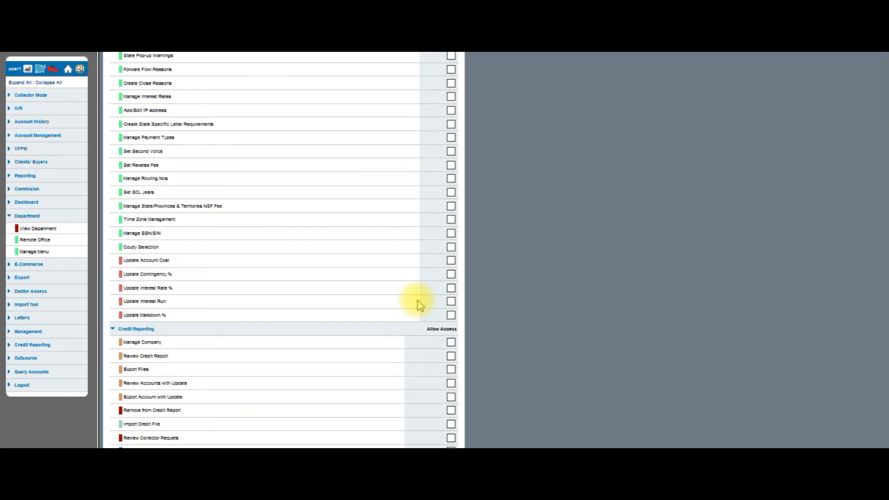
pyautogui.scroll(-3)
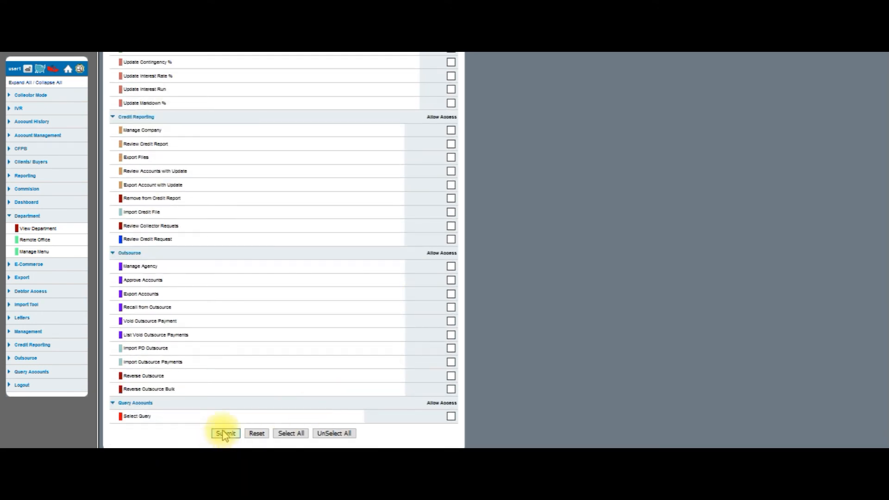
pyautogui.click(225, 433)
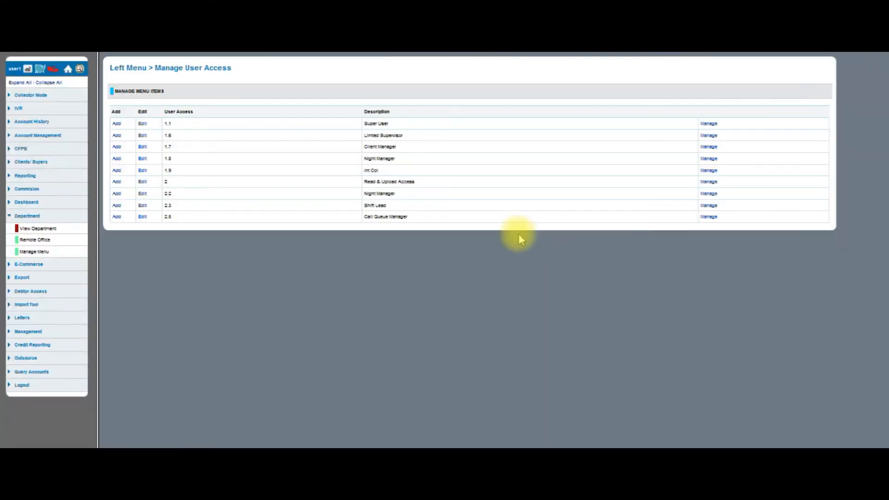
pyautogui.moveTo(183, 166)
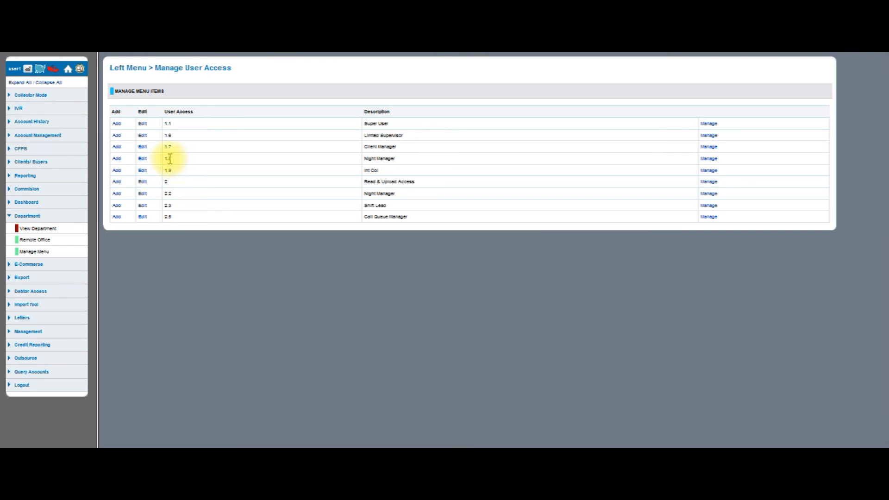
pyautogui.moveTo(182, 165)
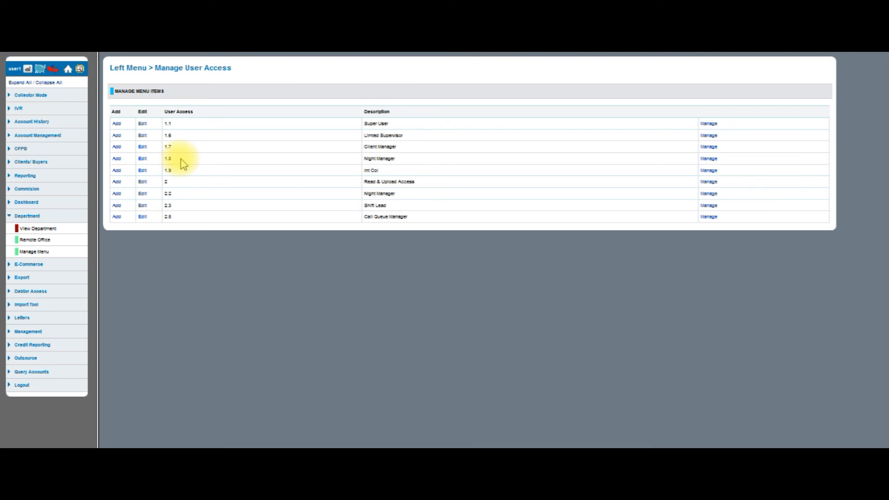
pyautogui.moveTo(184, 163)
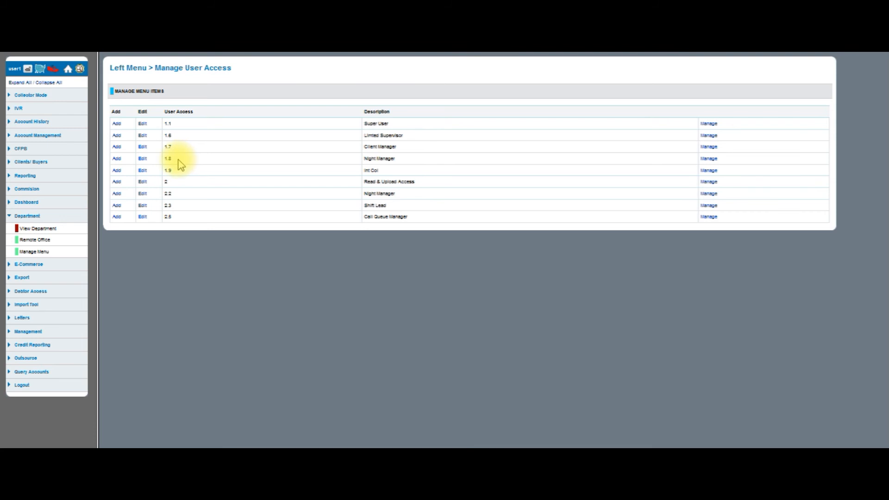
# Collapse the Department section of the left navigation menu.
pyautogui.click(25, 216)
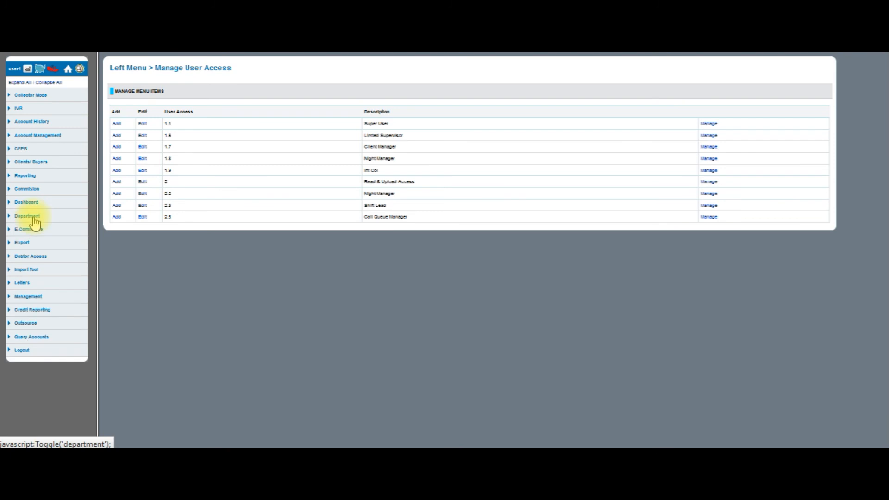